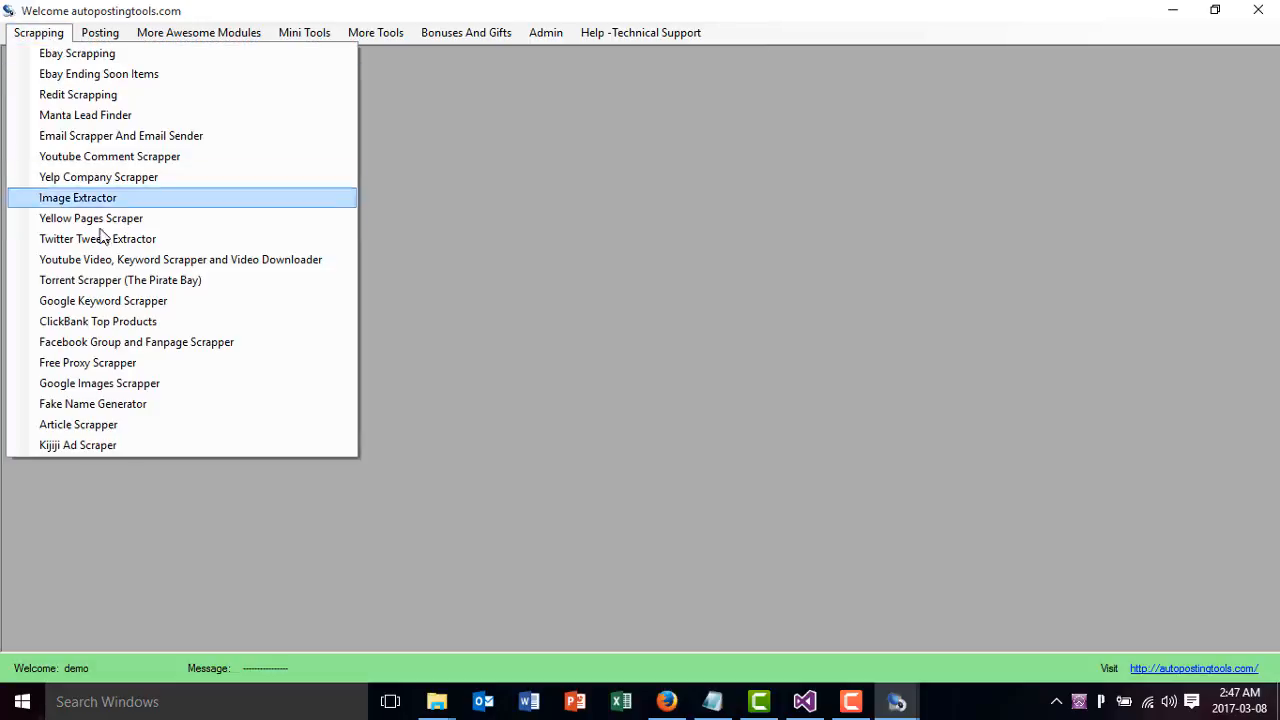
{"action": "mouse_move", "coordinate": [136, 352]}
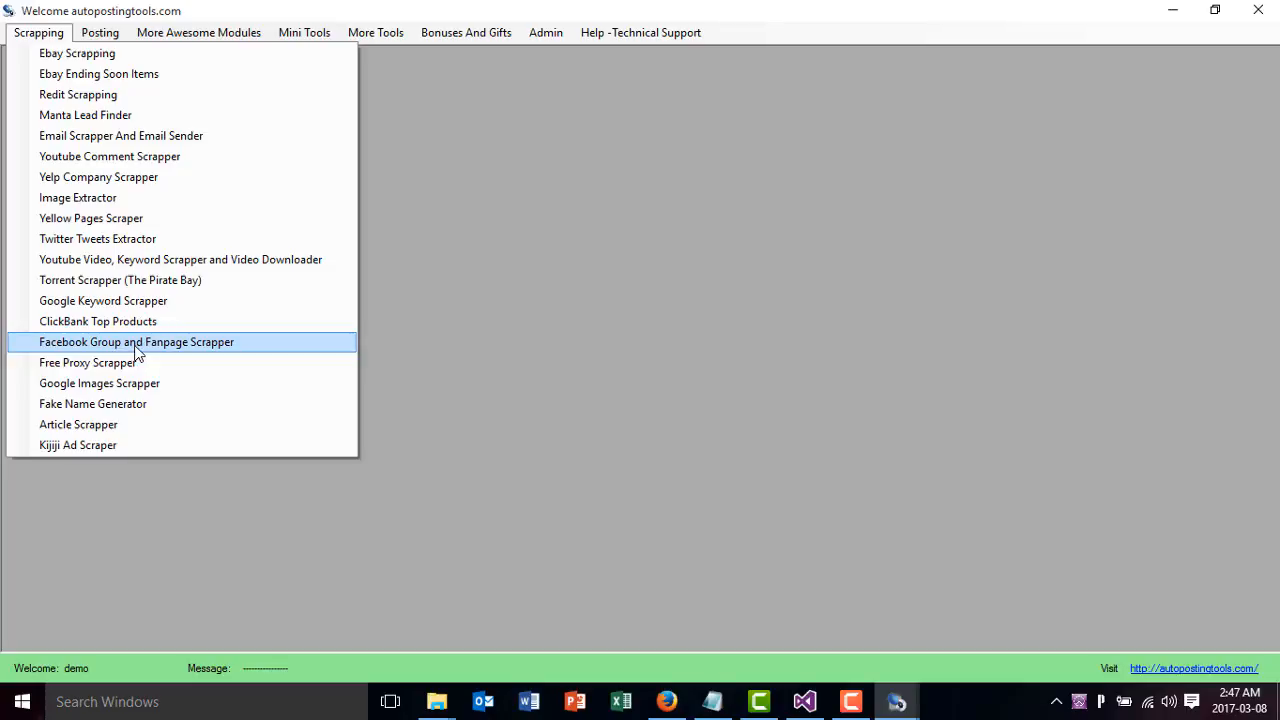
{"action": "mouse_move", "coordinate": [168, 350]}
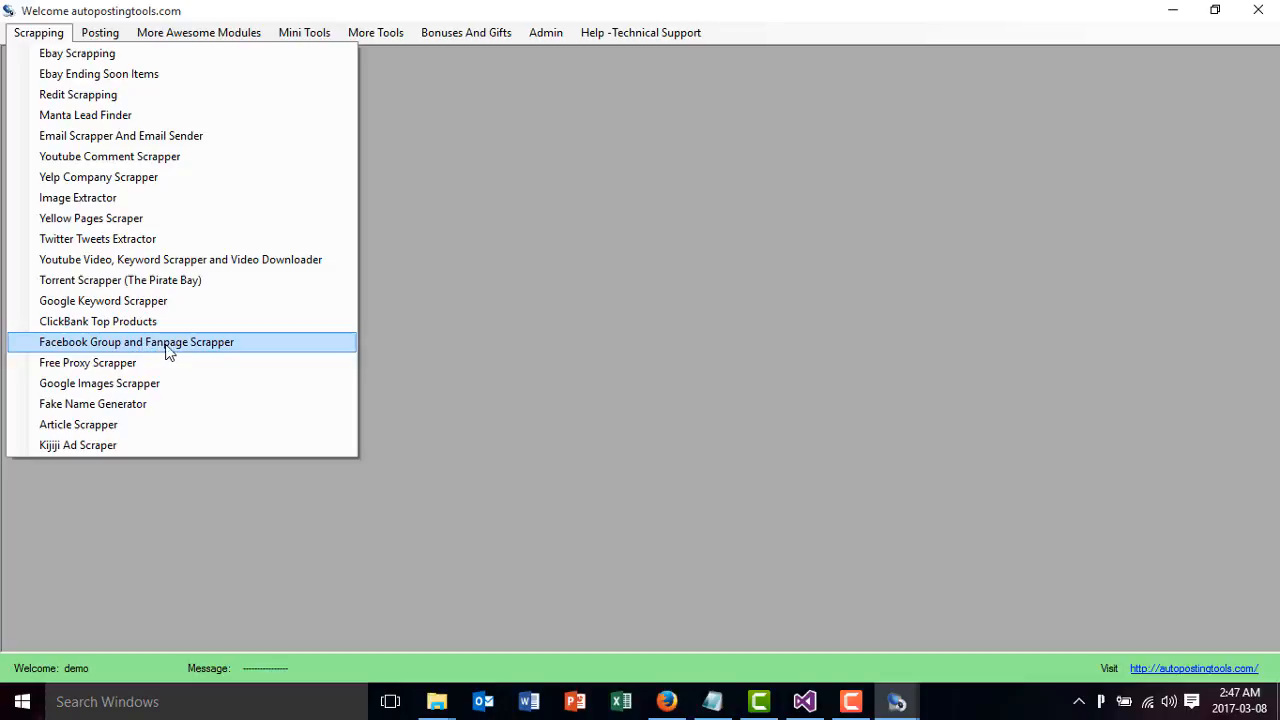
{"action": "mouse_move", "coordinate": [200, 352]}
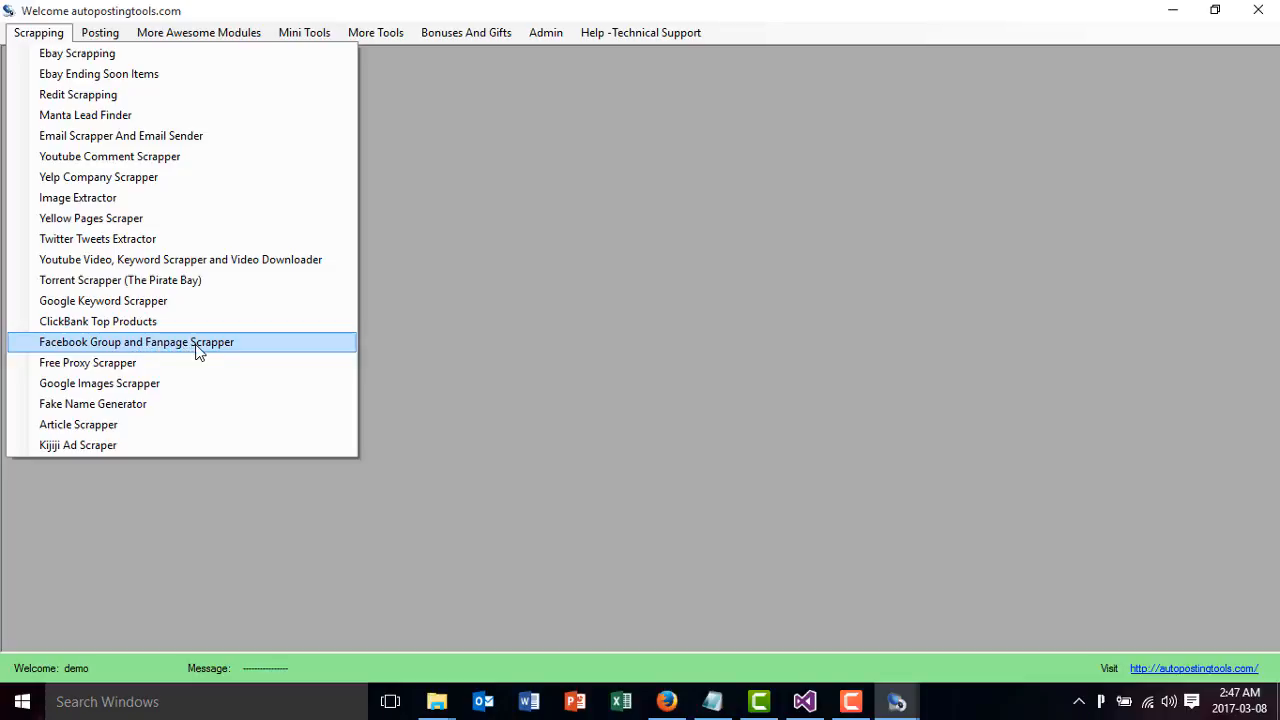
{"action": "mouse_move", "coordinate": [388, 340]}
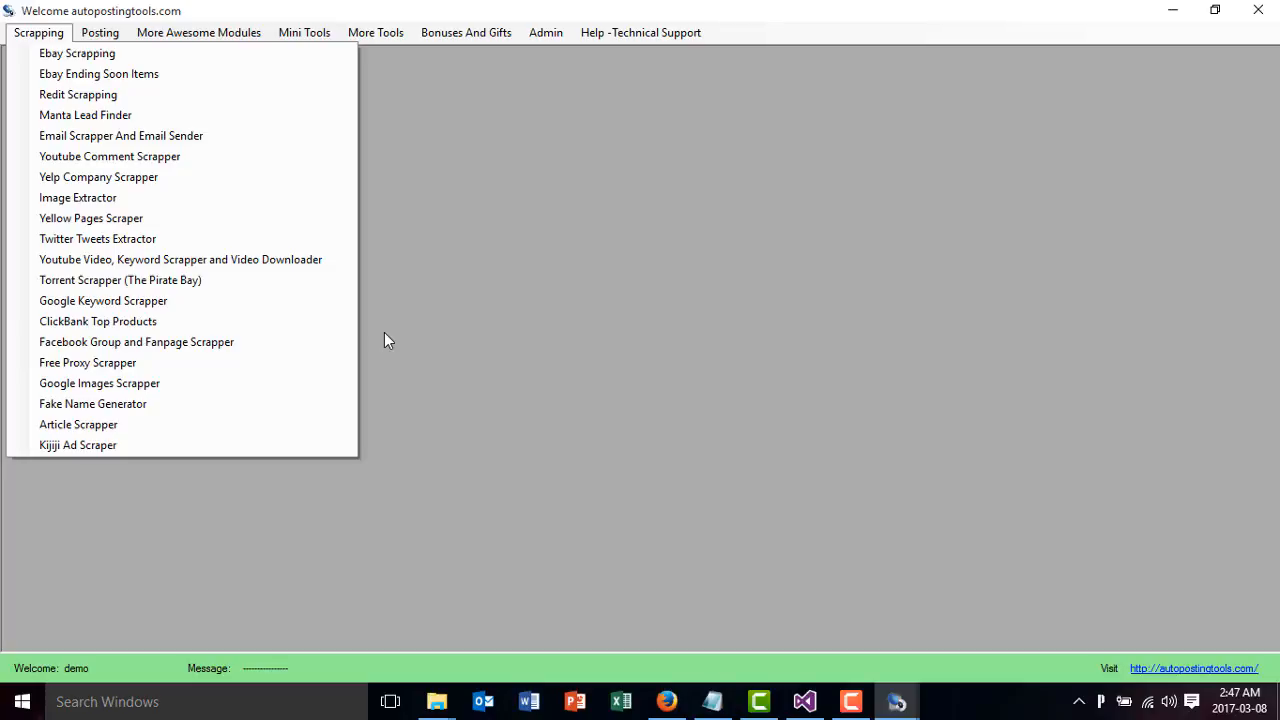
Dismiss the Scrapping modules list without choosing any module.
{"action": "left_click", "coordinate": [92, 32]}
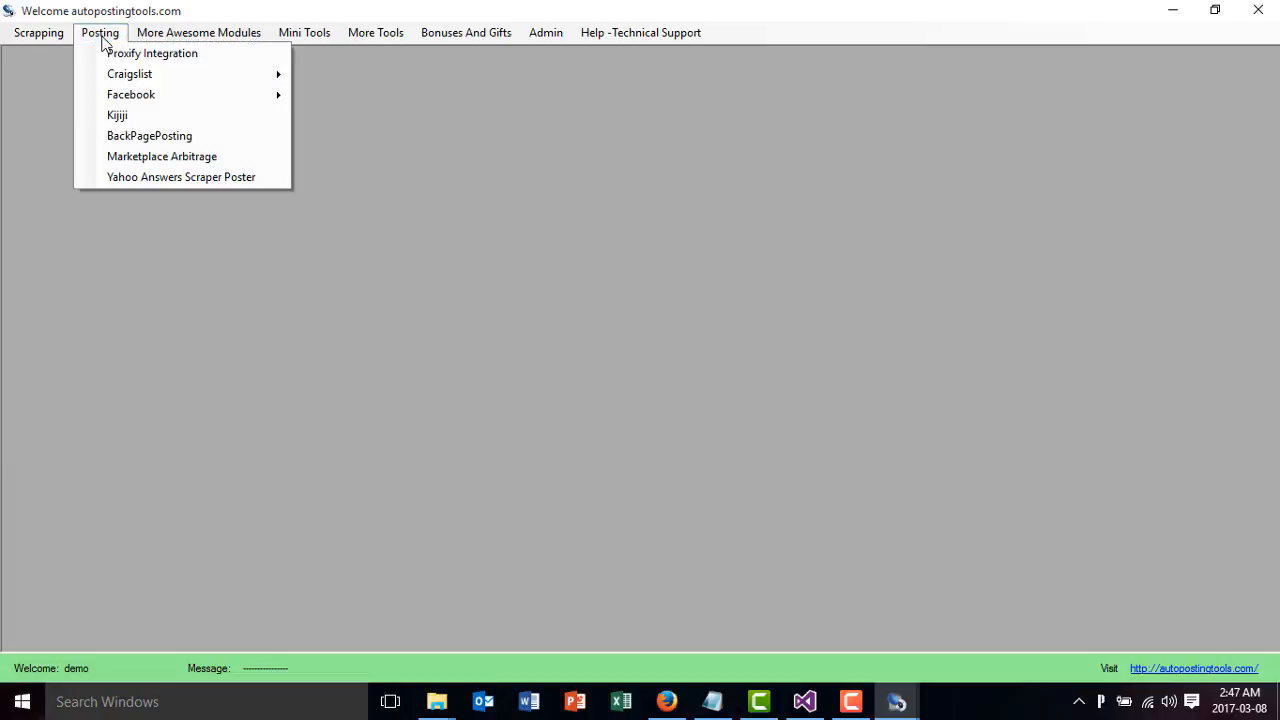
{"action": "mouse_move", "coordinate": [156, 96]}
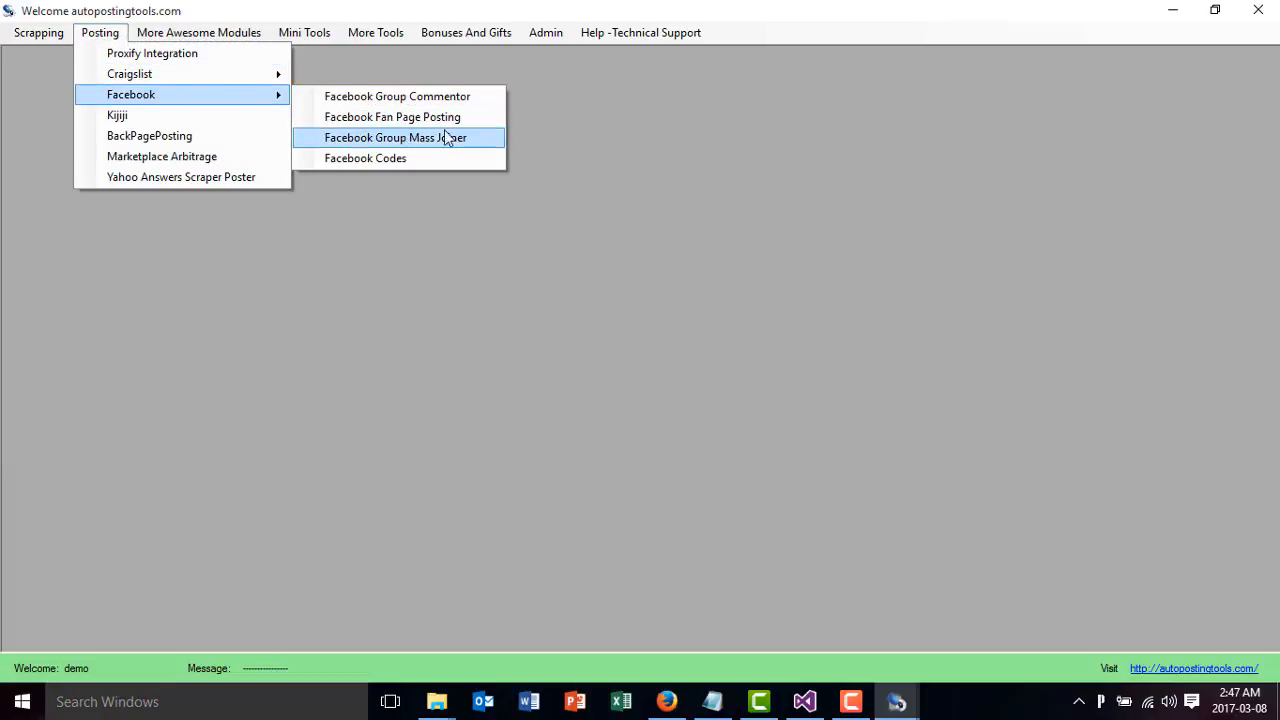
{"action": "mouse_move", "coordinate": [412, 100]}
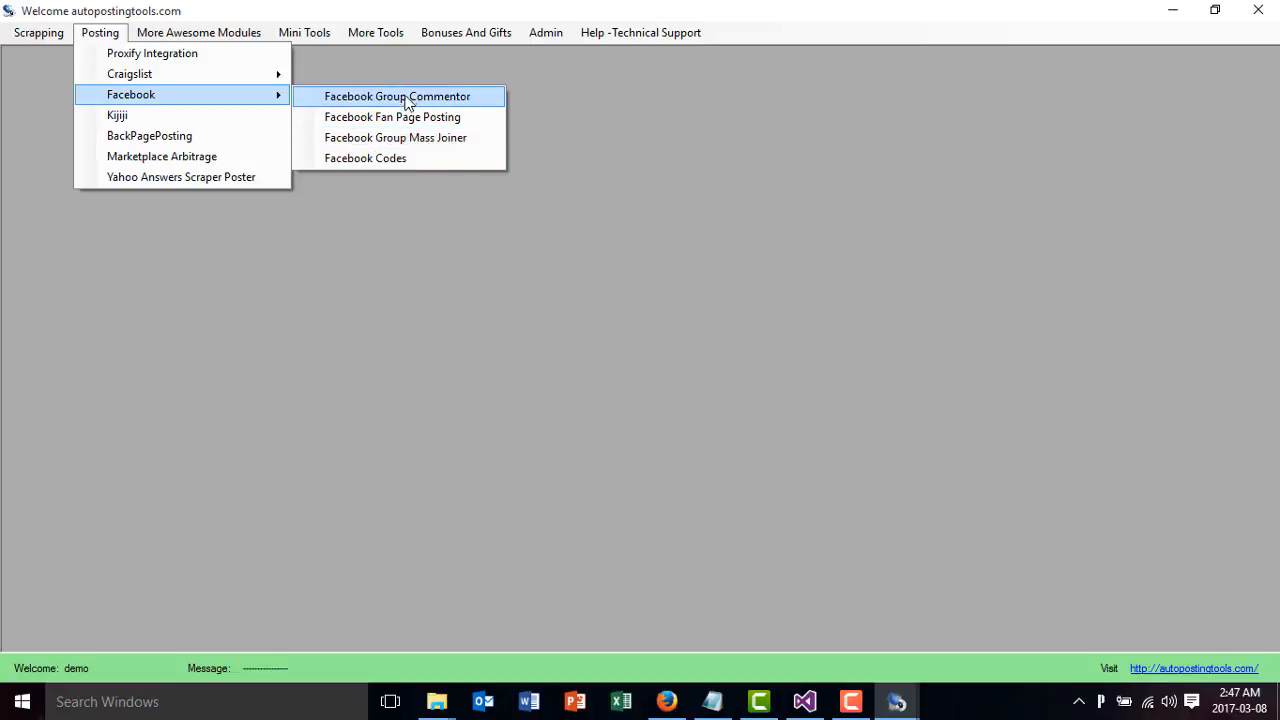
{"action": "mouse_move", "coordinate": [432, 104]}
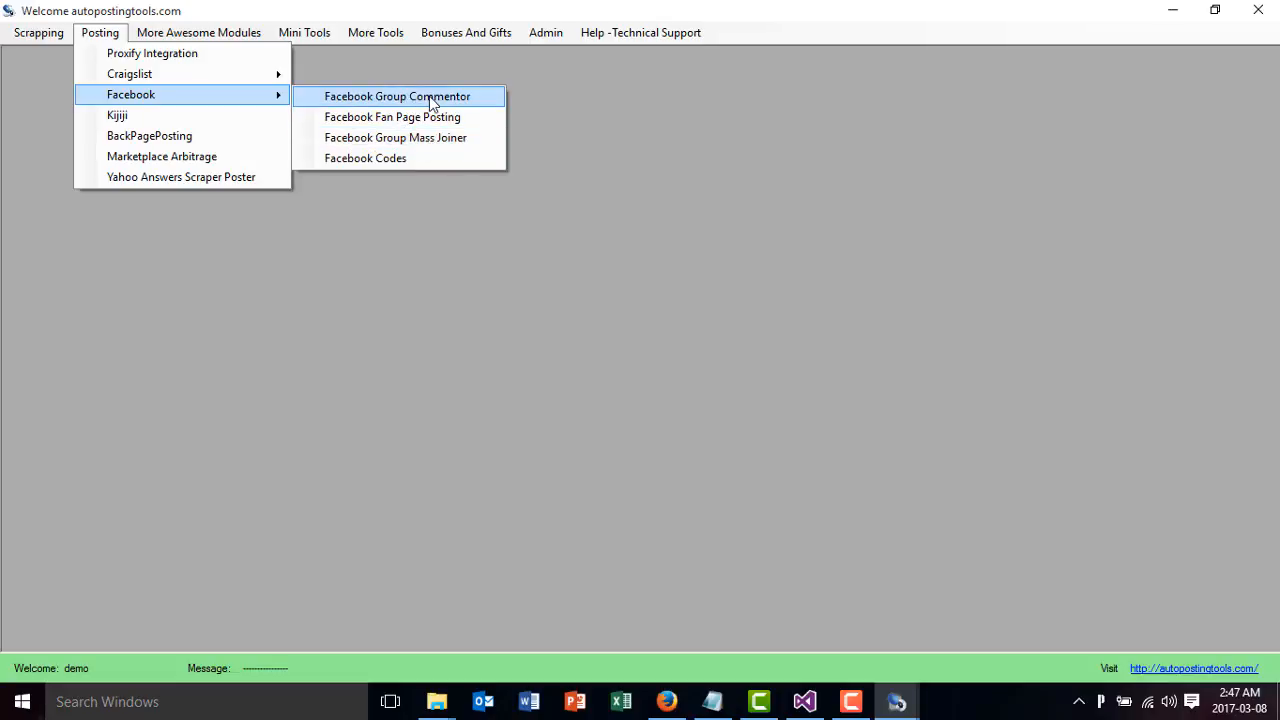
{"action": "mouse_move", "coordinate": [432, 144]}
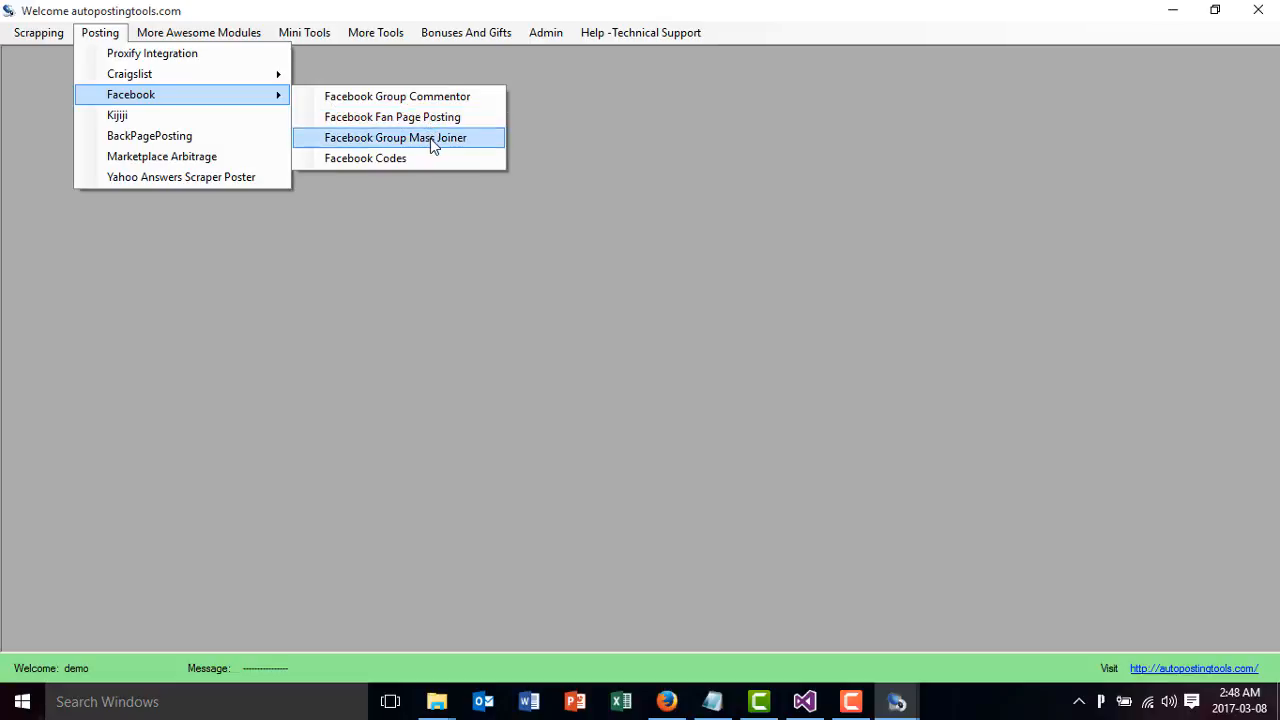
{"action": "mouse_move", "coordinate": [412, 148]}
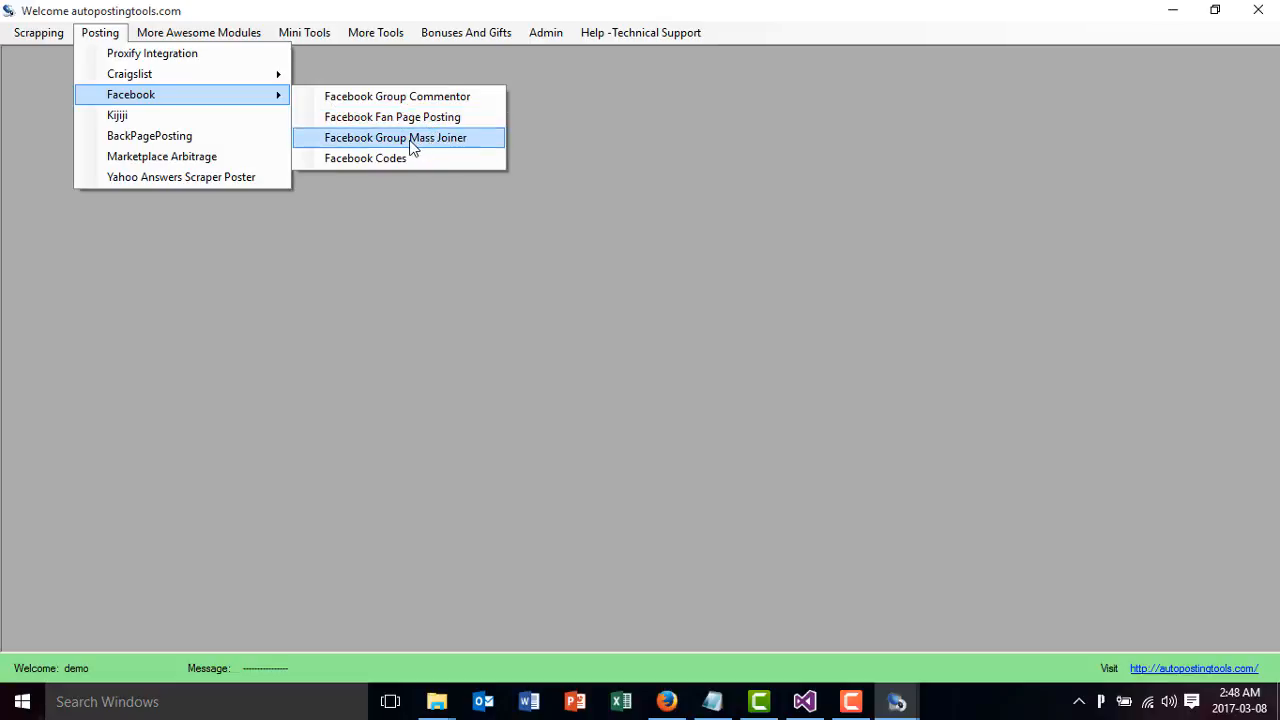
Launch the Facebook Group Mass Joiner from the Posting > Facebook modules.
{"action": "left_click", "coordinate": [398, 136]}
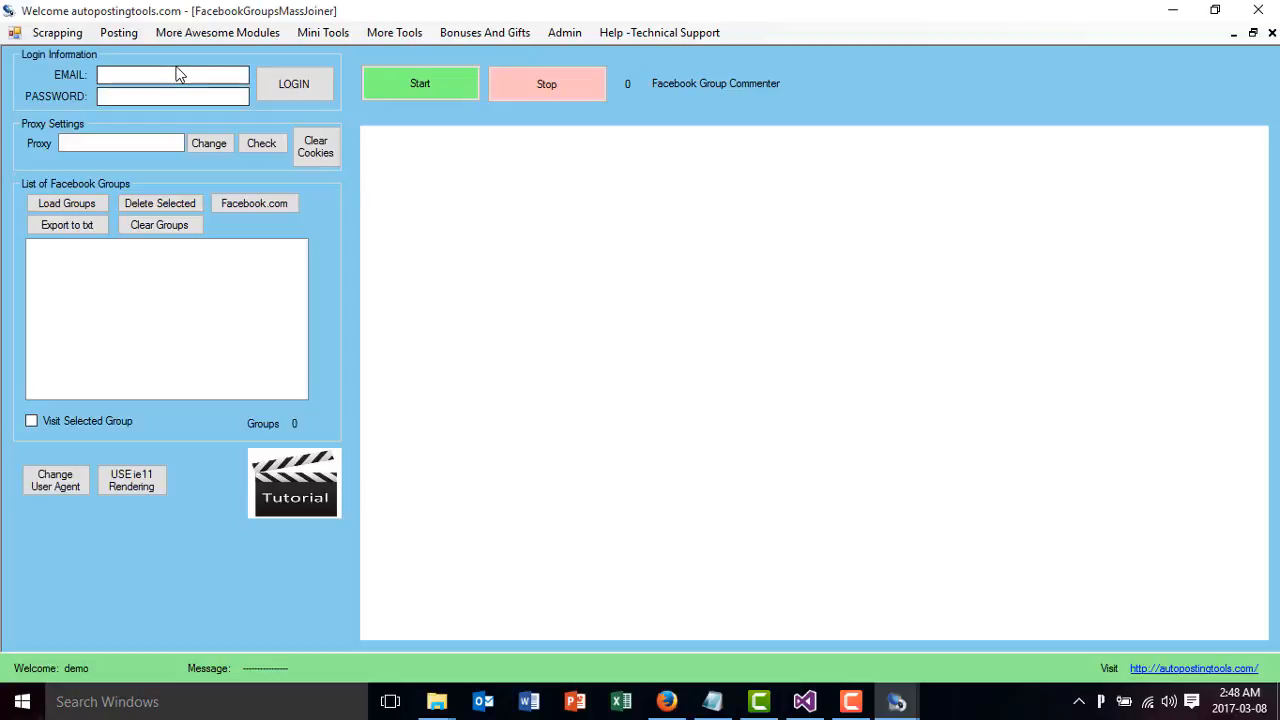
Load Facebook.com in the Mass Joiner's built-in browser until the logged-in news feed appears.
{"action": "left_click", "coordinate": [176, 96]}
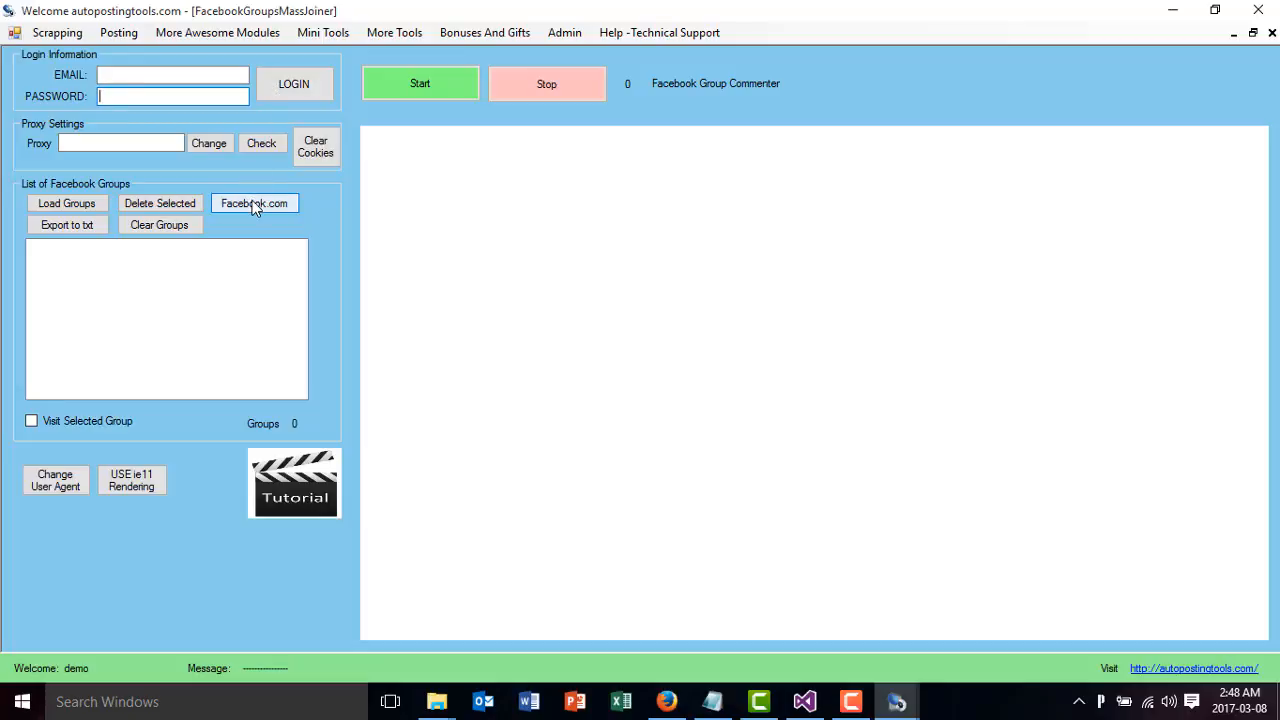
{"action": "left_click", "coordinate": [254, 204]}
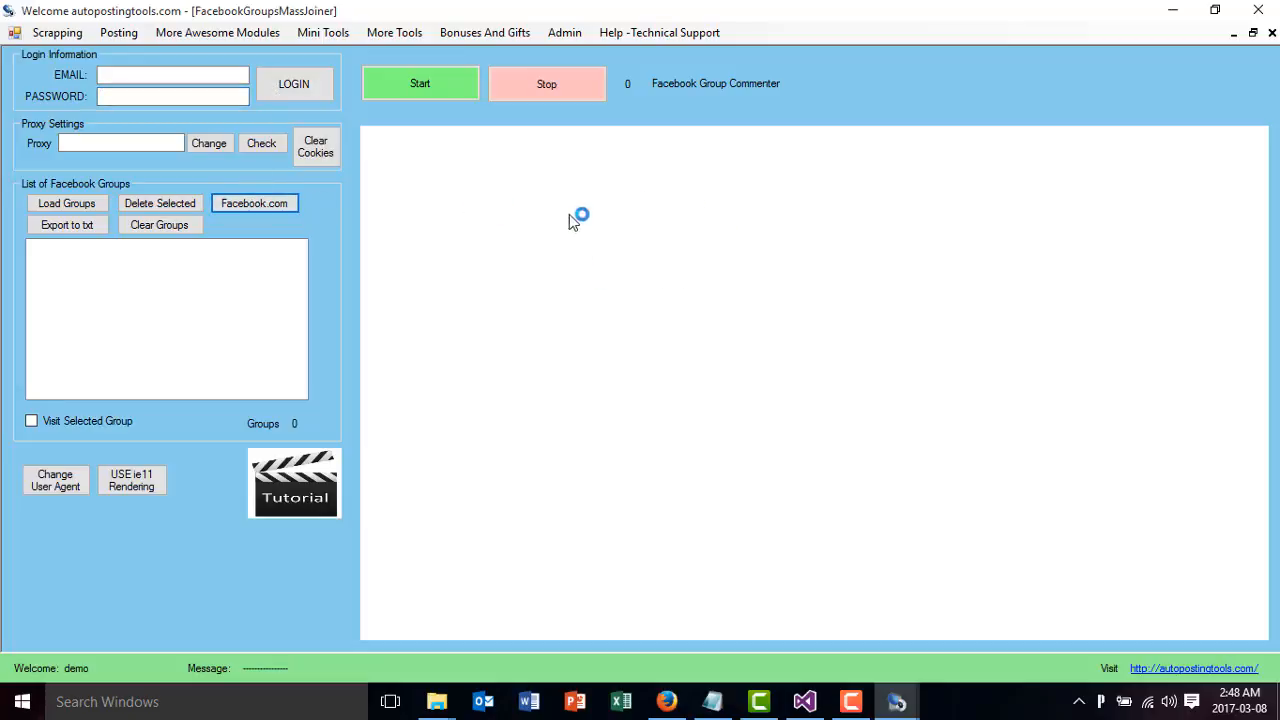
{"action": "mouse_move", "coordinate": [632, 258]}
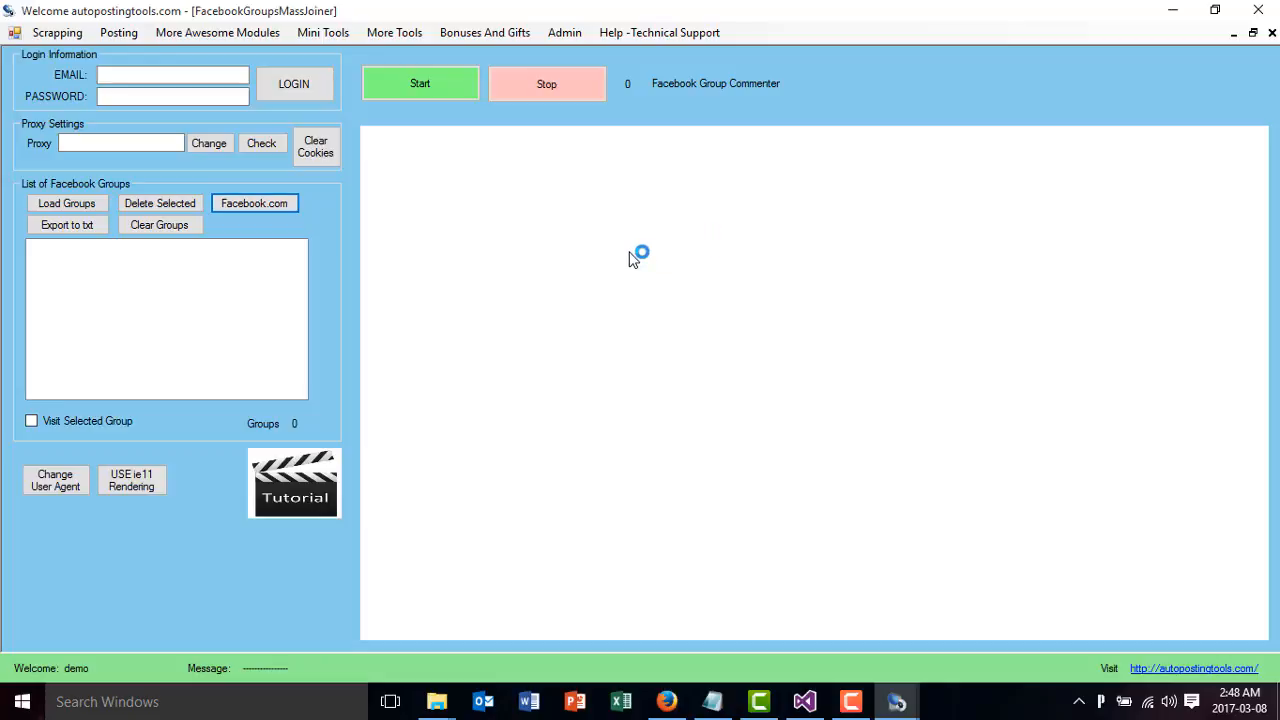
{"action": "mouse_move", "coordinate": [484, 220]}
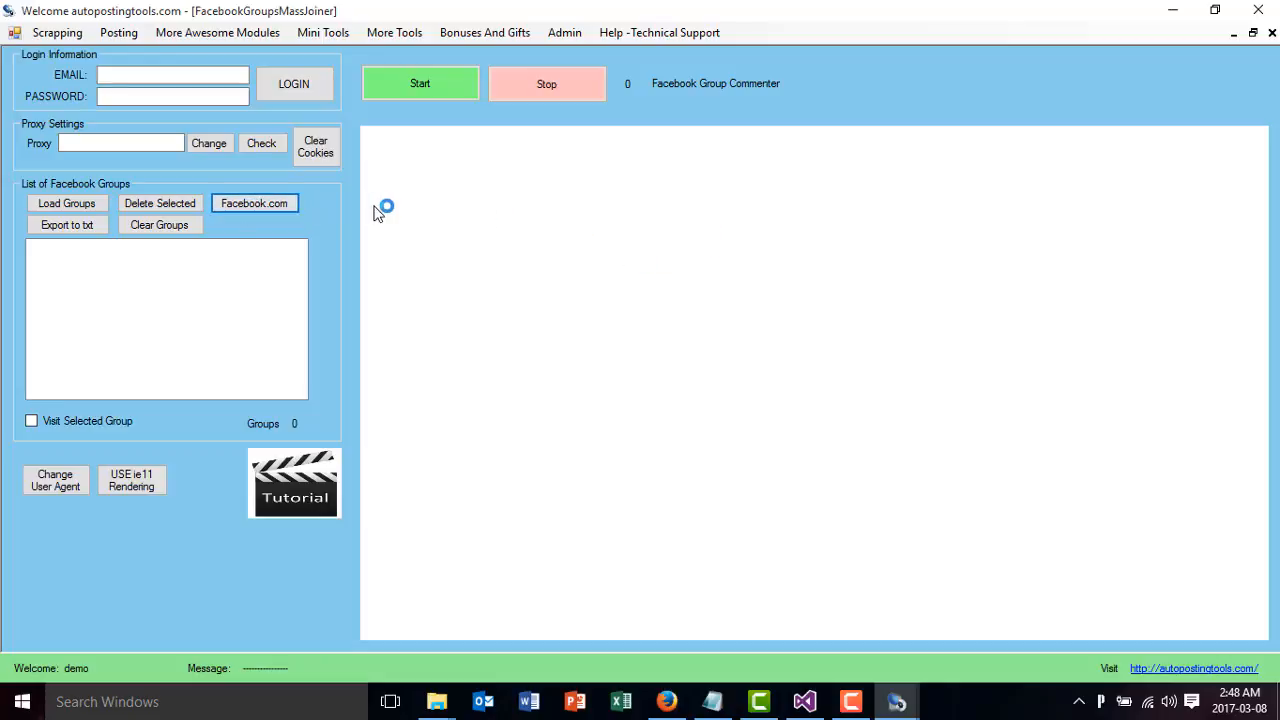
{"action": "mouse_move", "coordinate": [1000, 218]}
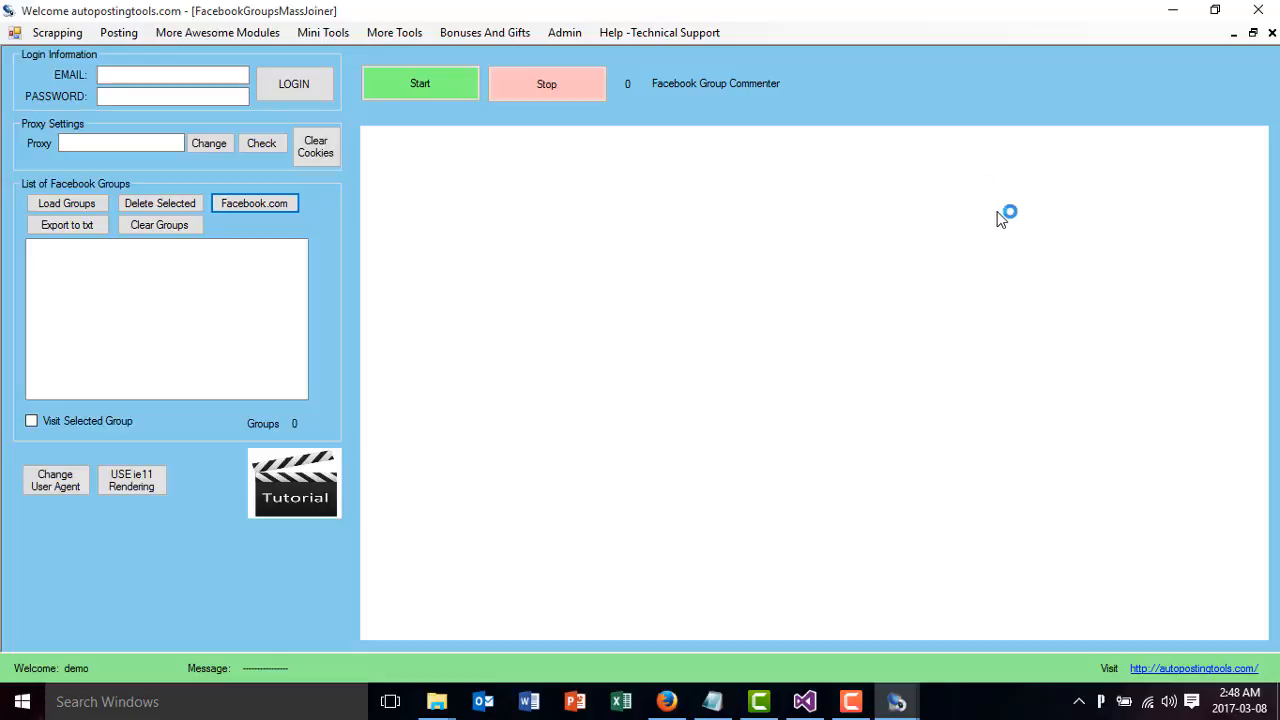
{"action": "mouse_move", "coordinate": [1028, 194]}
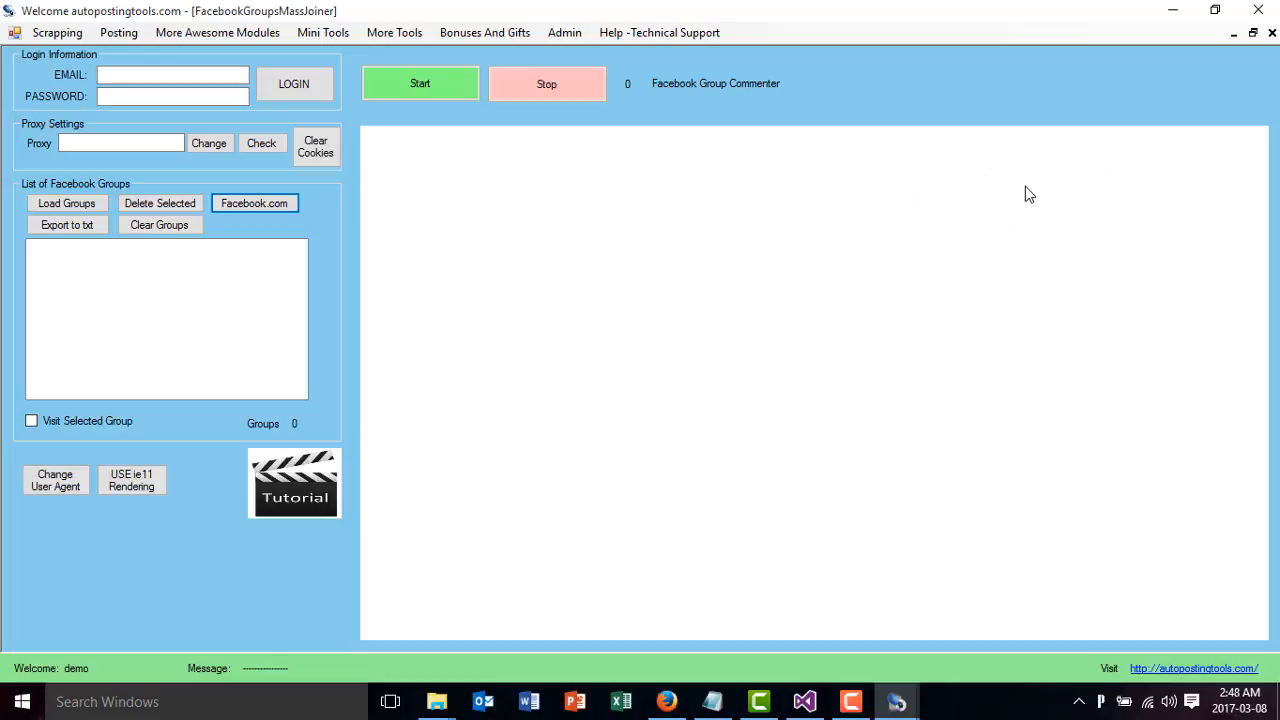
{"action": "left_click", "coordinate": [254, 204]}
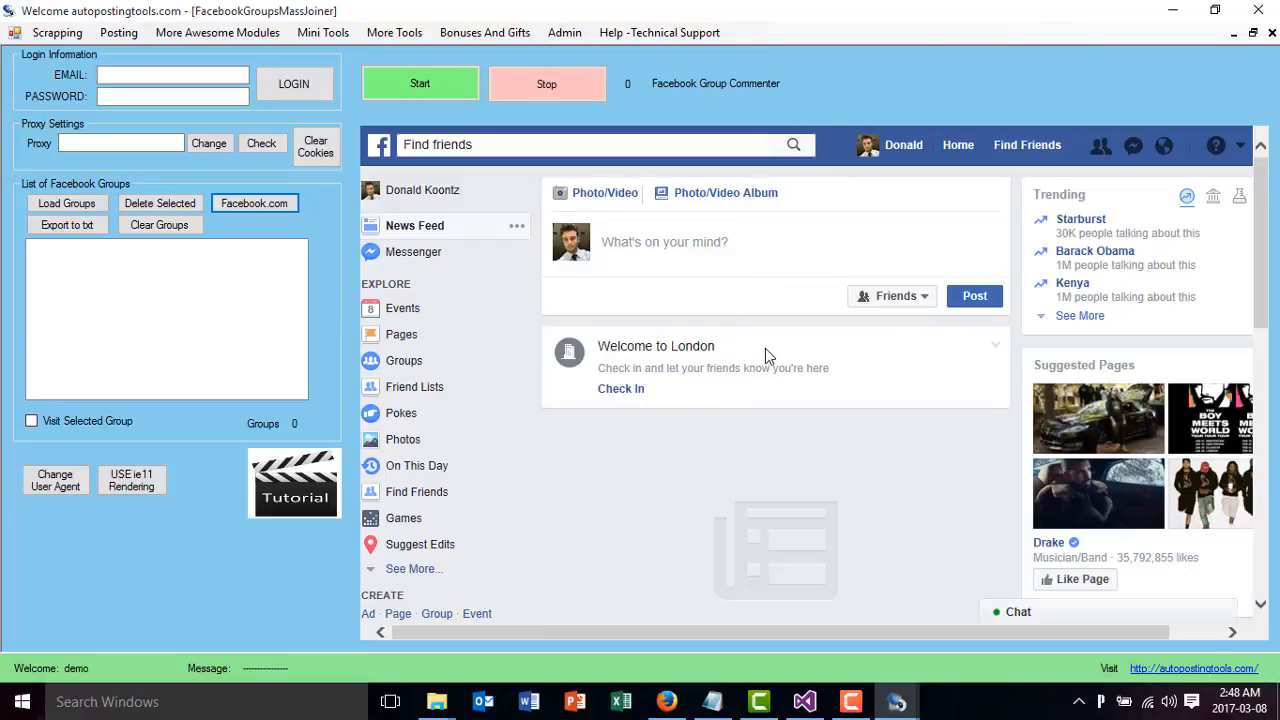
{"action": "mouse_move", "coordinate": [790, 332]}
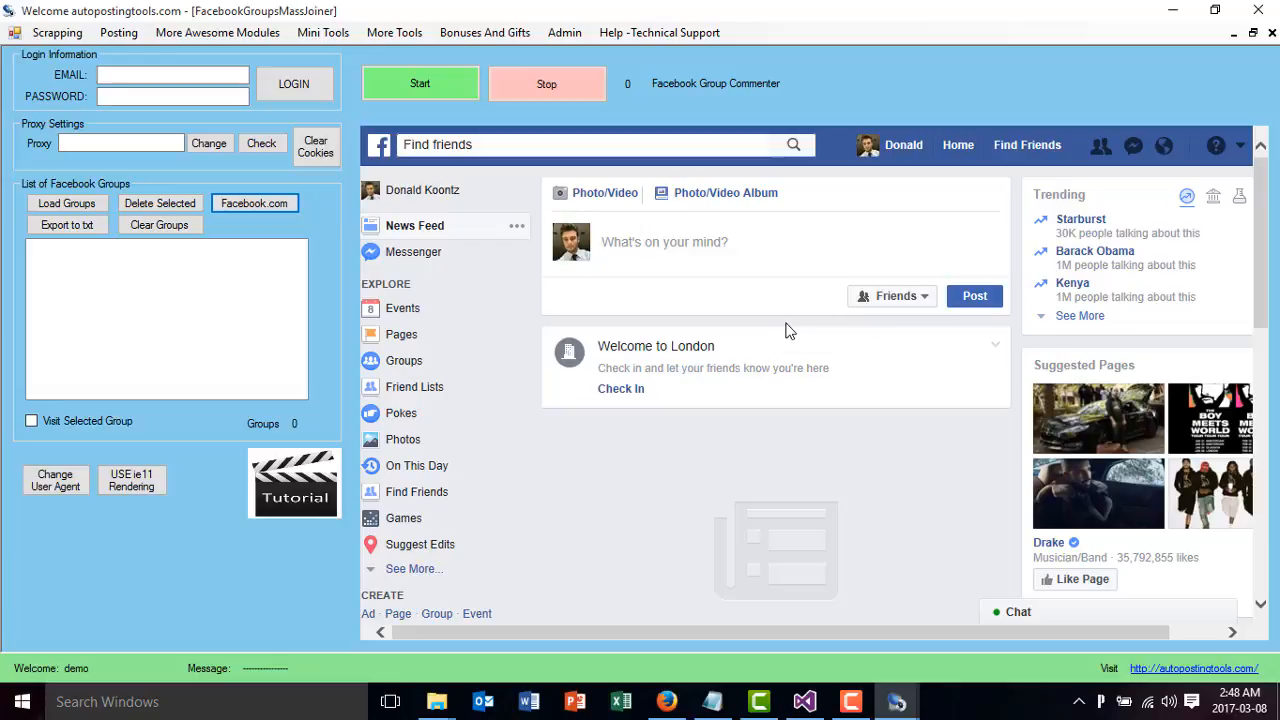
{"action": "mouse_move", "coordinate": [118, 228]}
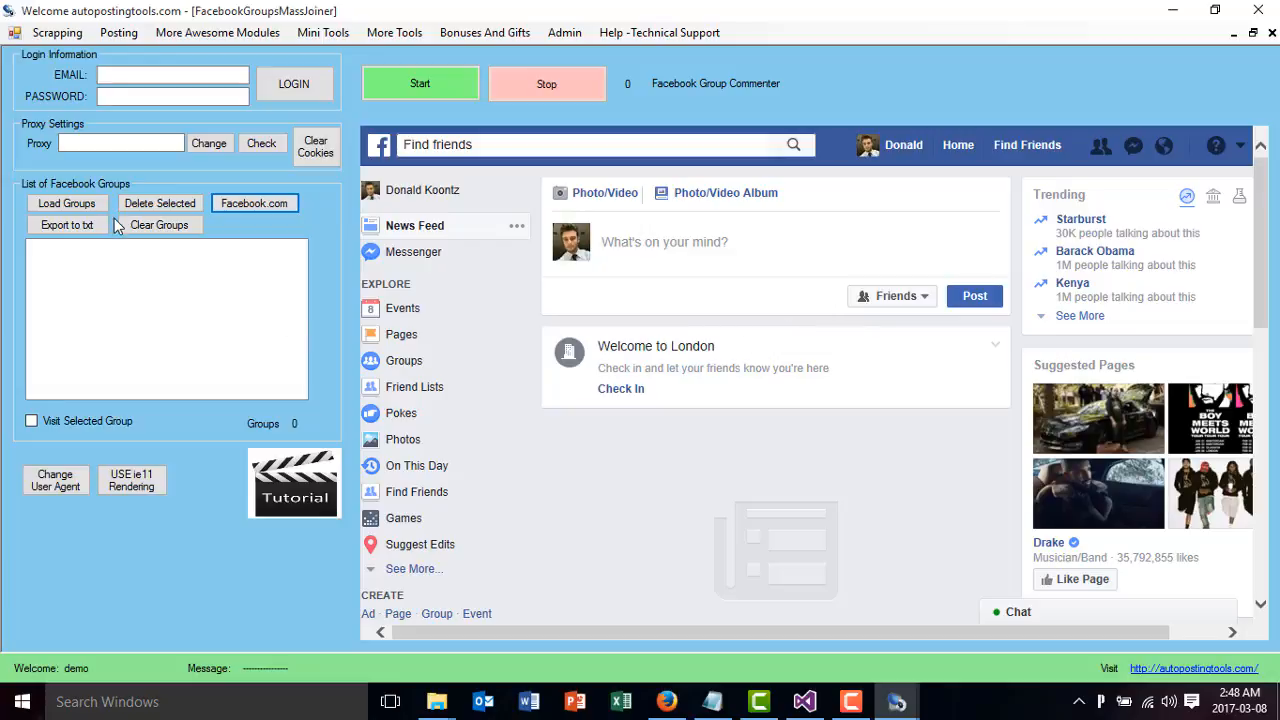
Load facebook groups.txt from the Desktop, filling the list with 15 group links.
{"action": "left_click", "coordinate": [66, 204]}
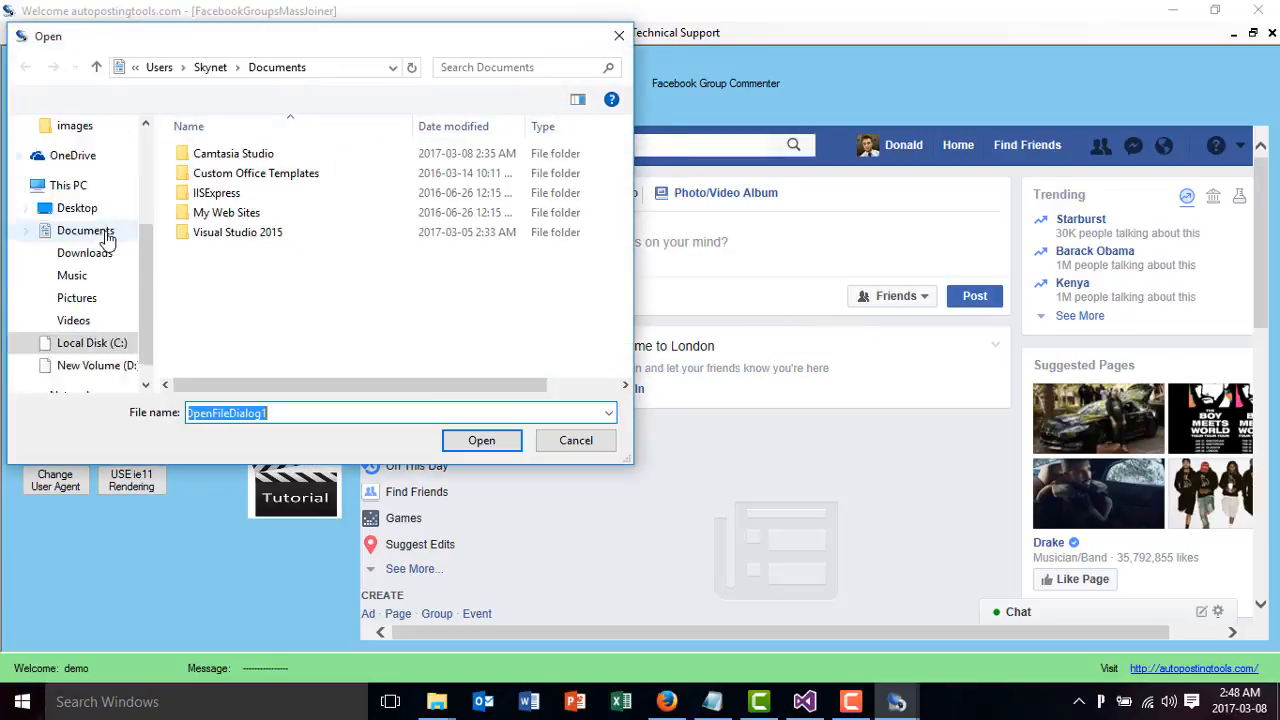
{"action": "type", "text": "fa"}
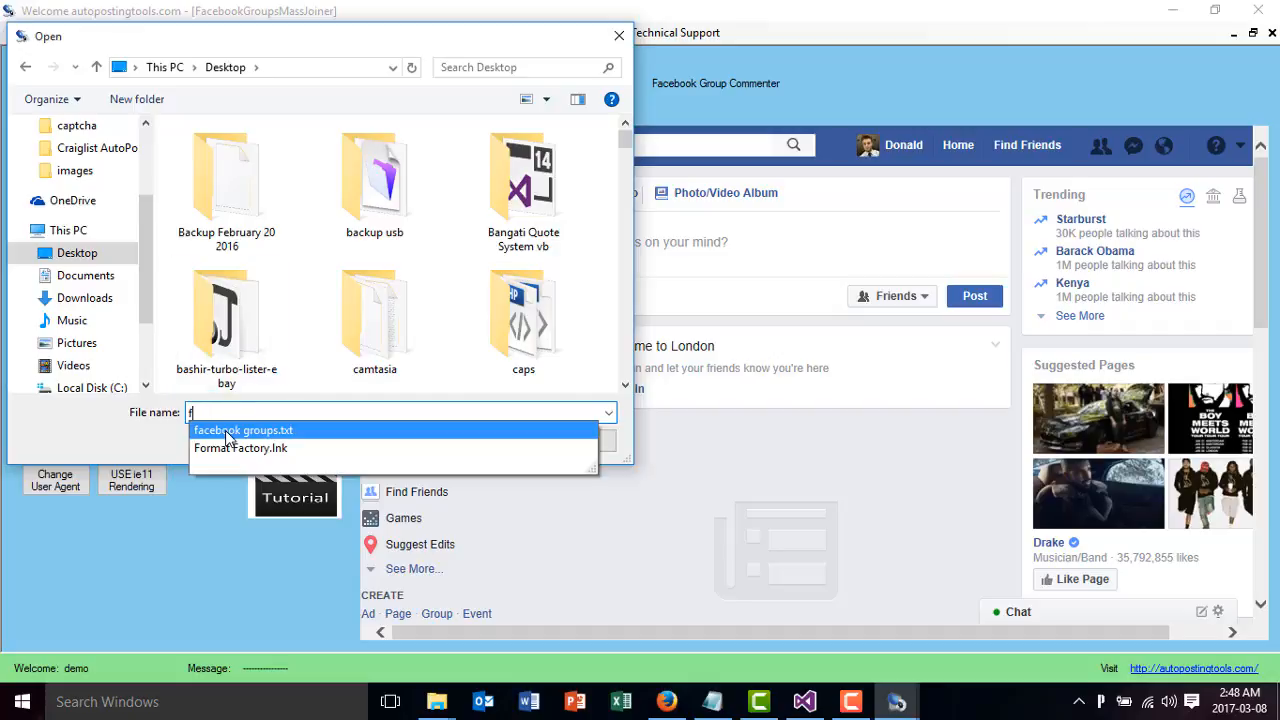
{"action": "left_click", "coordinate": [244, 430]}
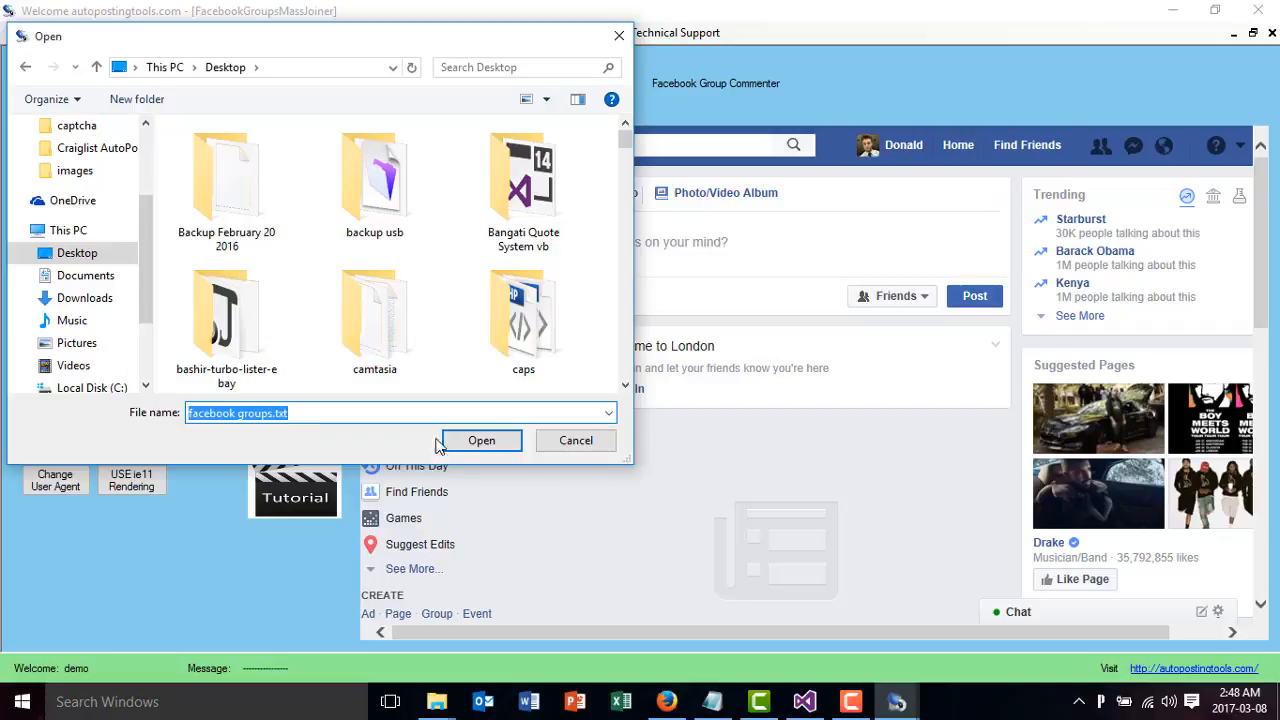
{"action": "left_click", "coordinate": [480, 440]}
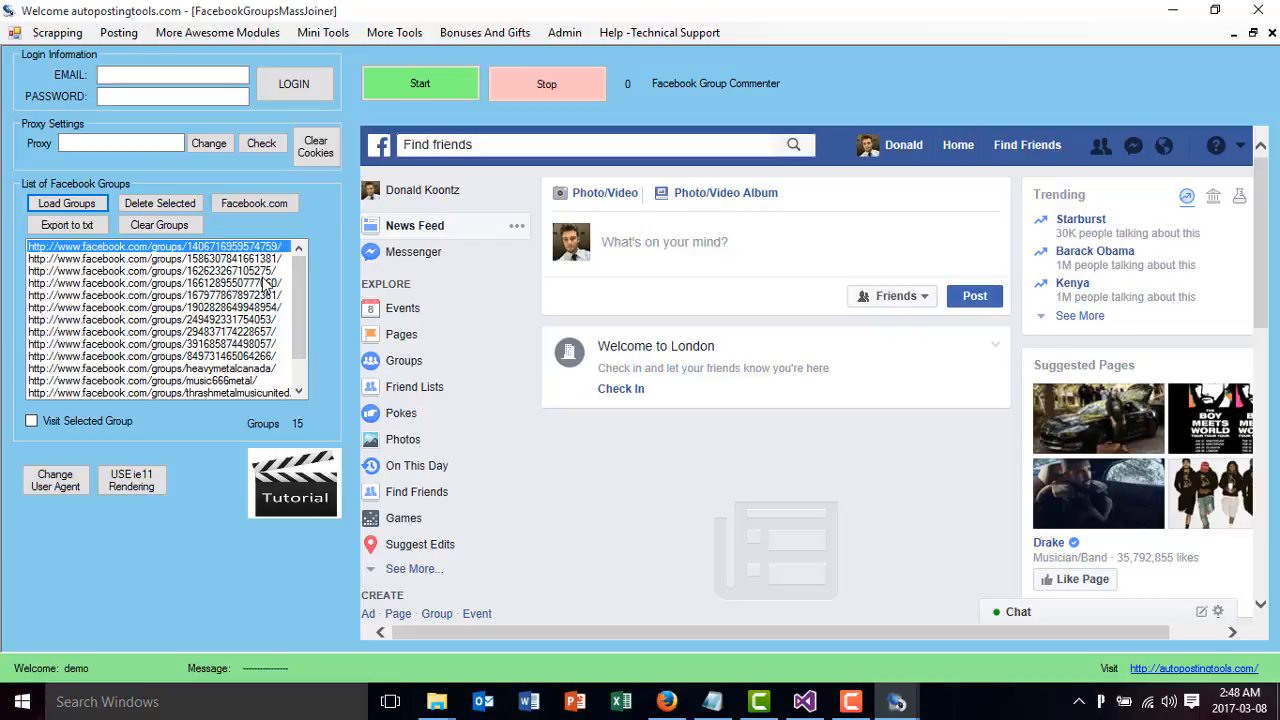
{"action": "mouse_move", "coordinate": [216, 320]}
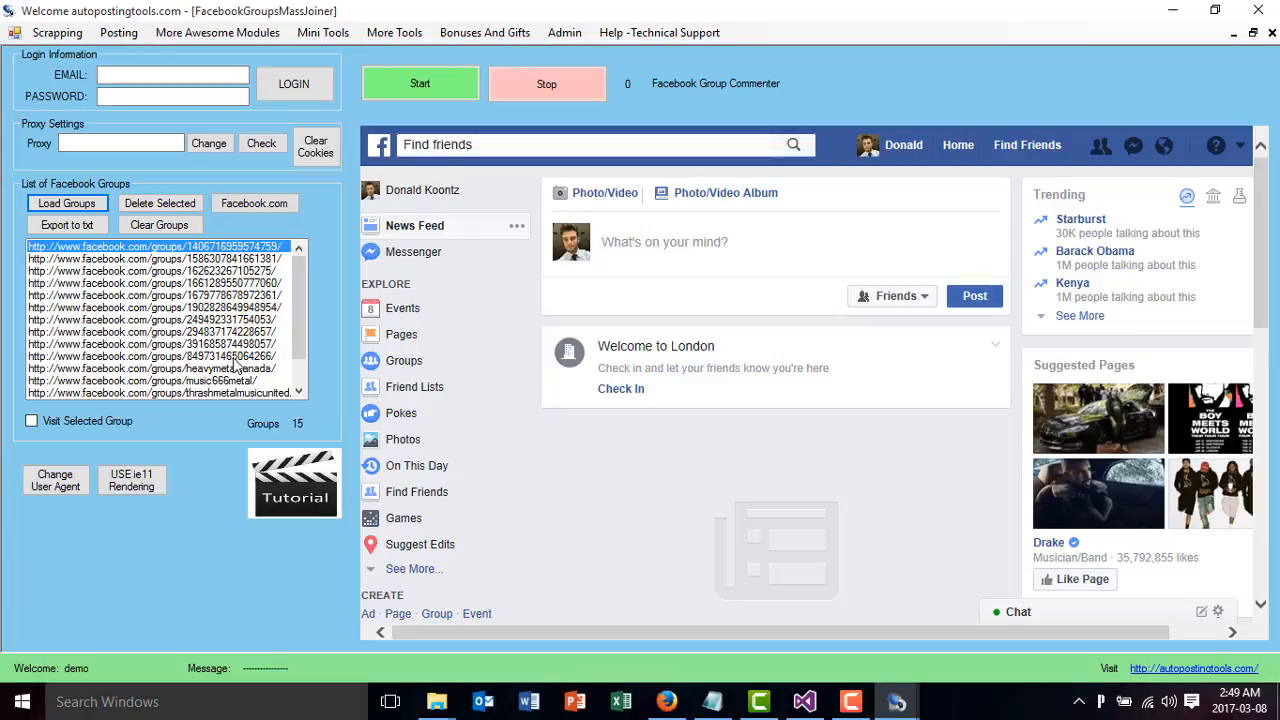
{"action": "mouse_move", "coordinate": [248, 356]}
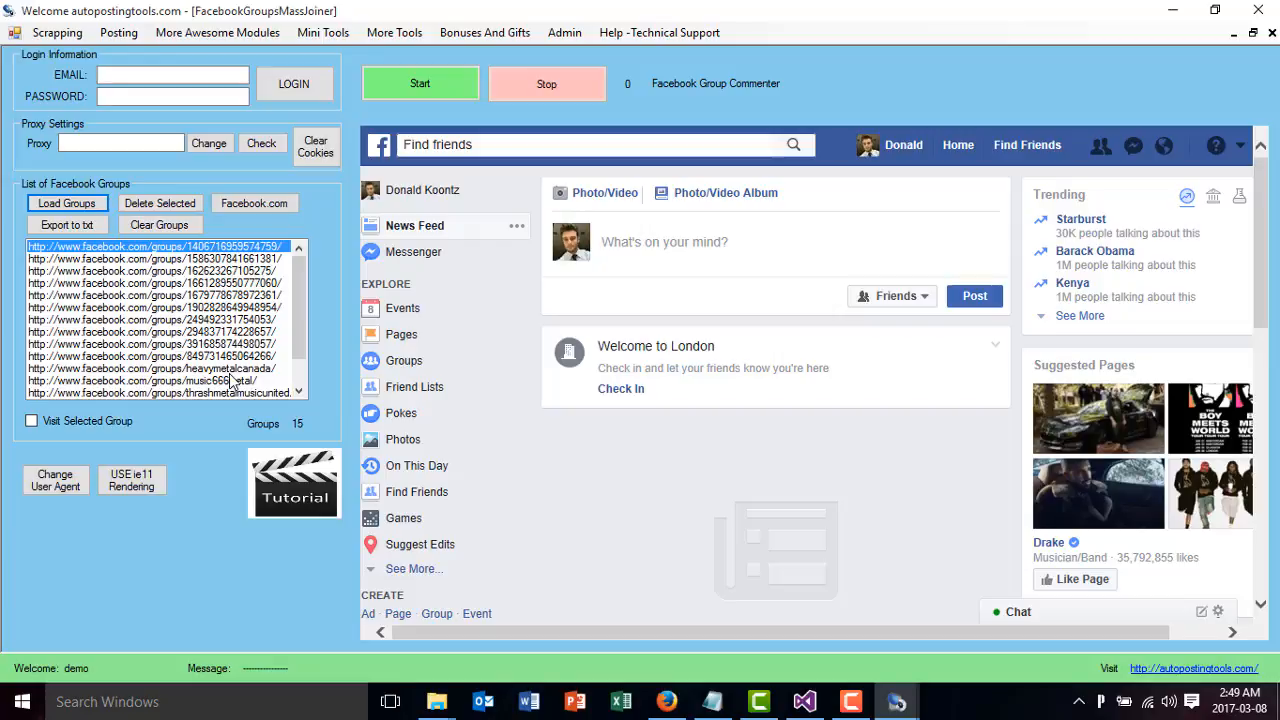
{"action": "mouse_move", "coordinate": [284, 432]}
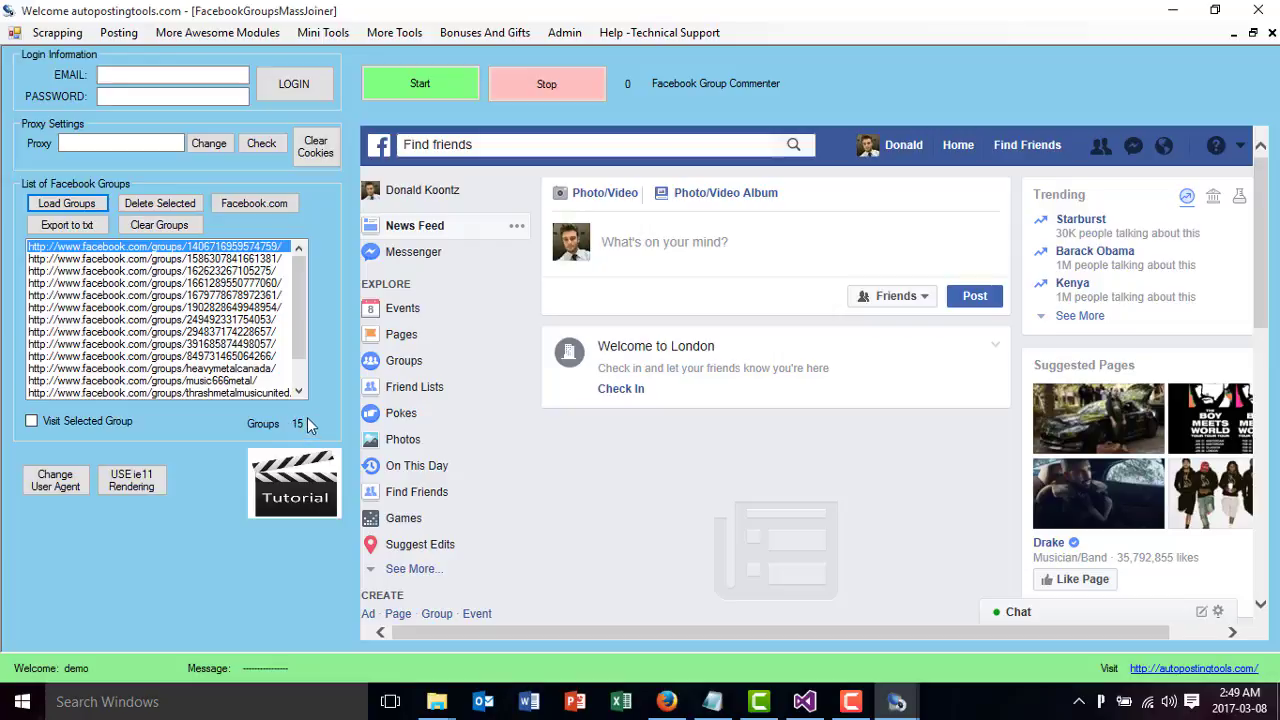
{"action": "mouse_move", "coordinate": [288, 420]}
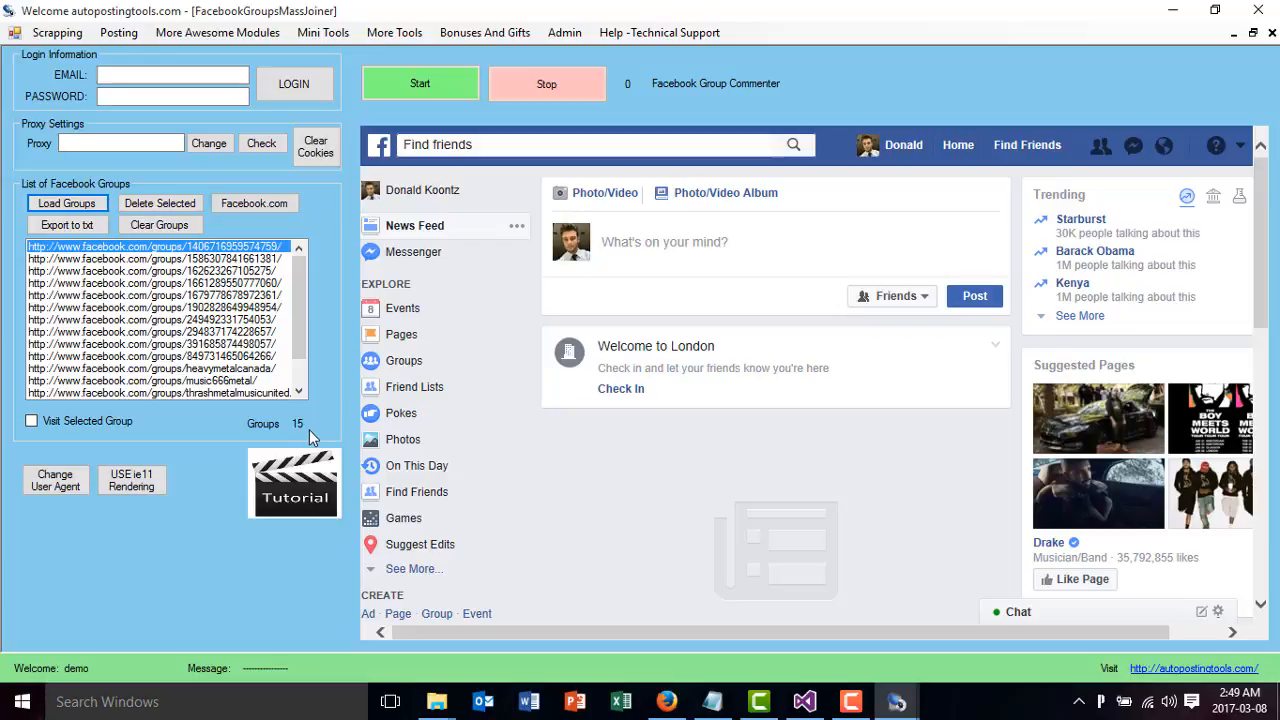
{"action": "mouse_move", "coordinate": [316, 424]}
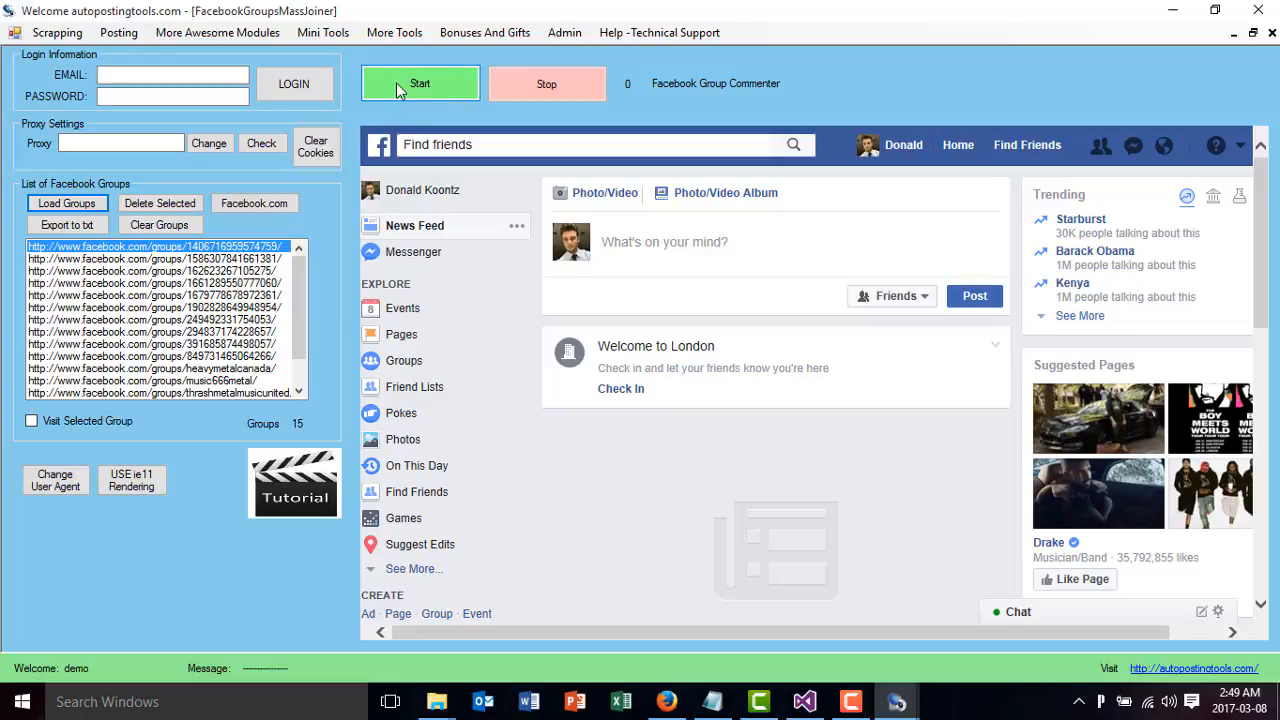
Start the joiner so it visits each group URL and sends a Join Group request.
{"action": "left_click", "coordinate": [420, 84]}
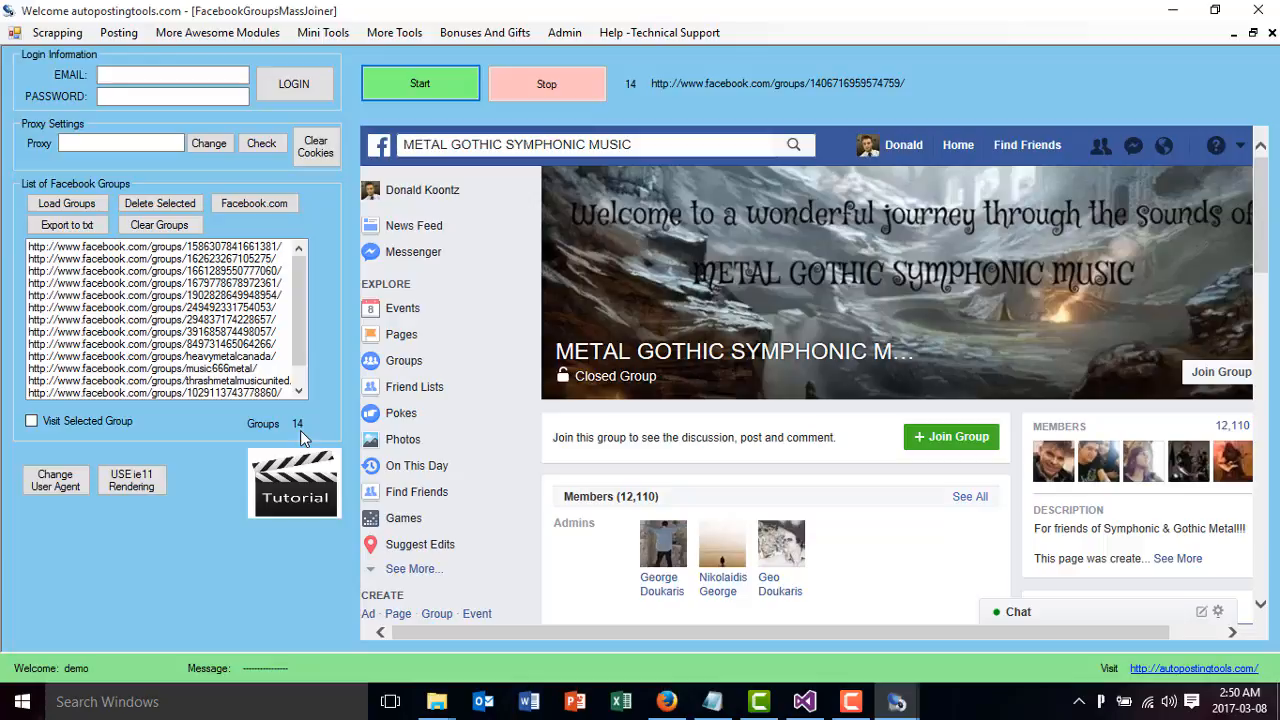
{"action": "left_click", "coordinate": [952, 436]}
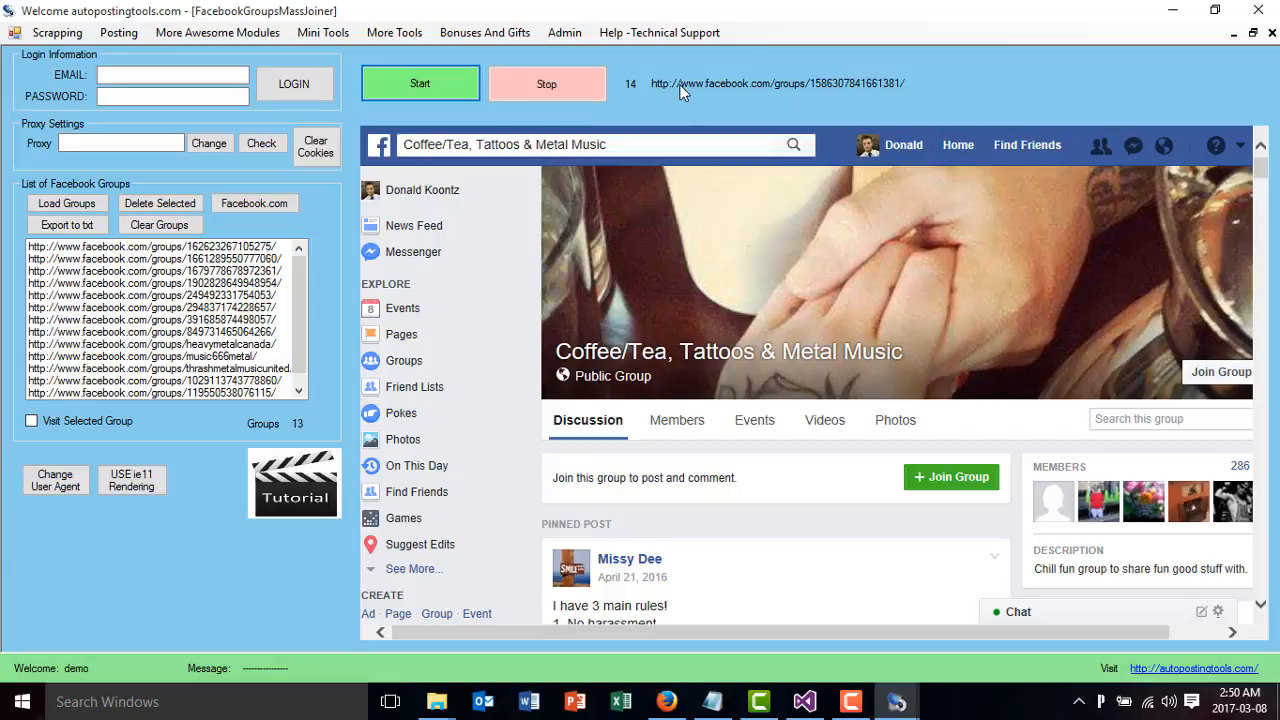
{"action": "left_click", "coordinate": [952, 476]}
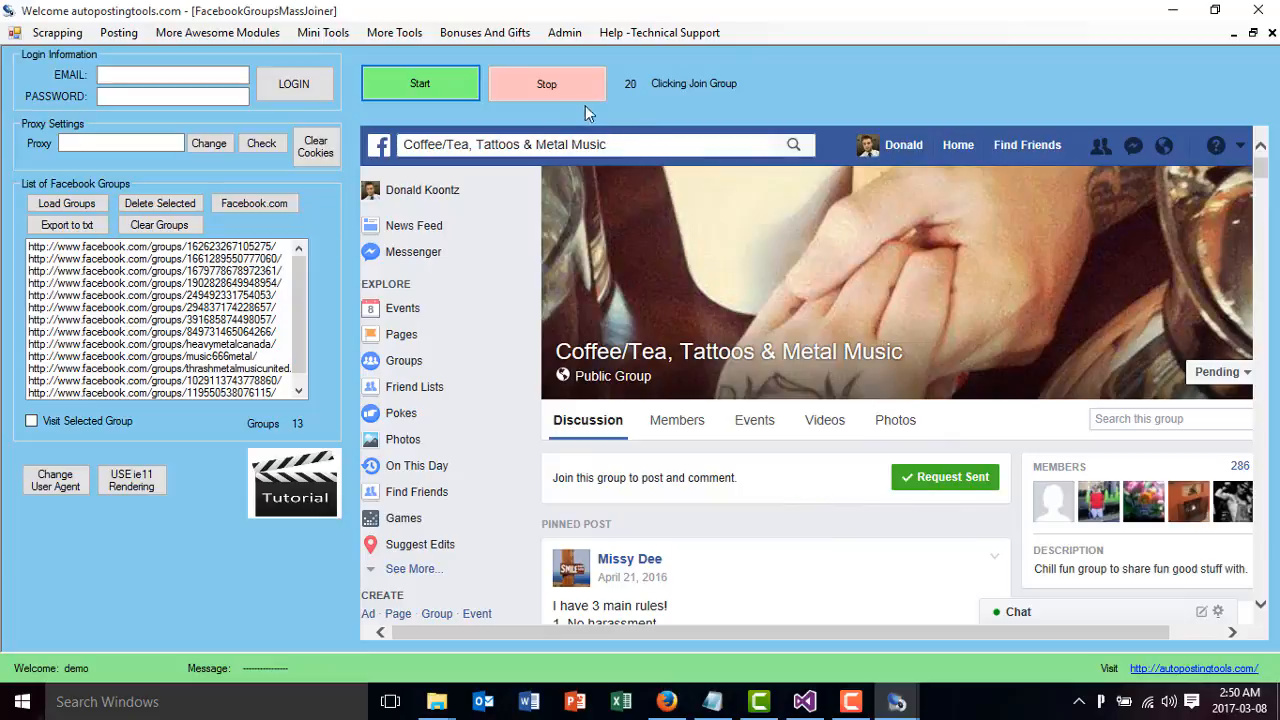
Stop the joining after the Coffee/Tea, Tattoos & Metal Music request, then choose Facebook Group Commentor.
{"action": "left_click", "coordinate": [548, 84]}
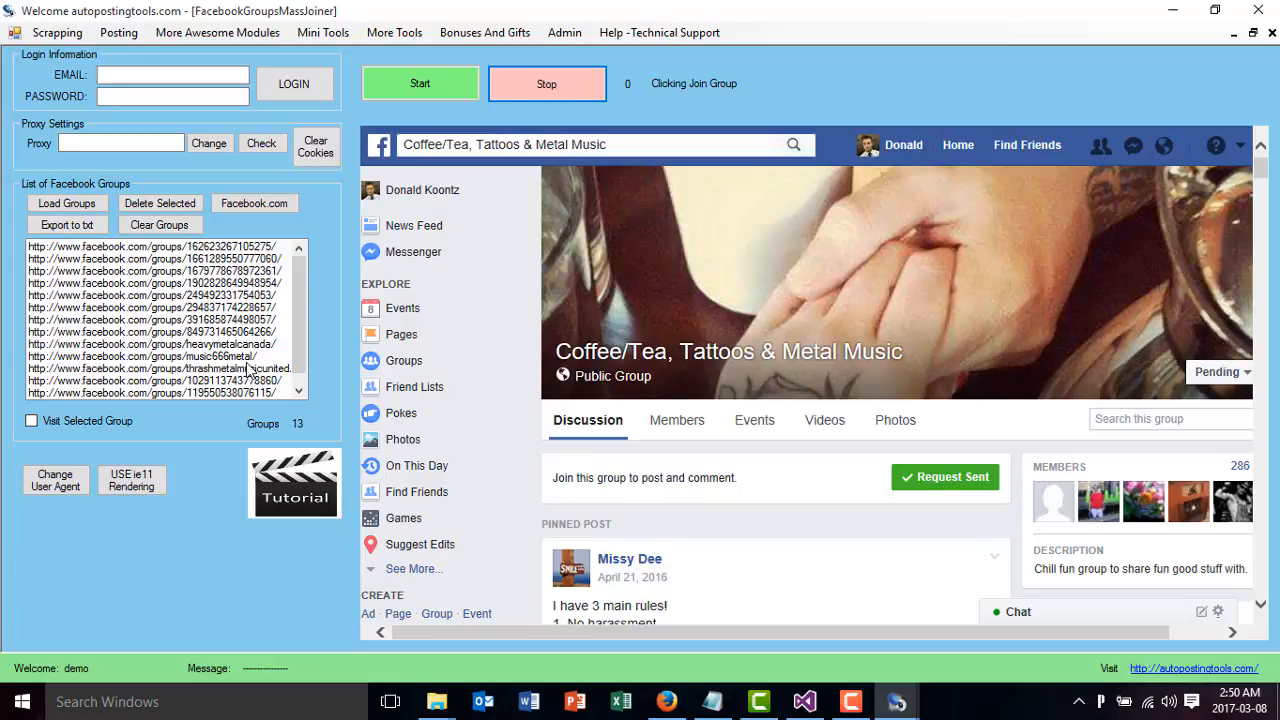
{"action": "left_click", "coordinate": [110, 36]}
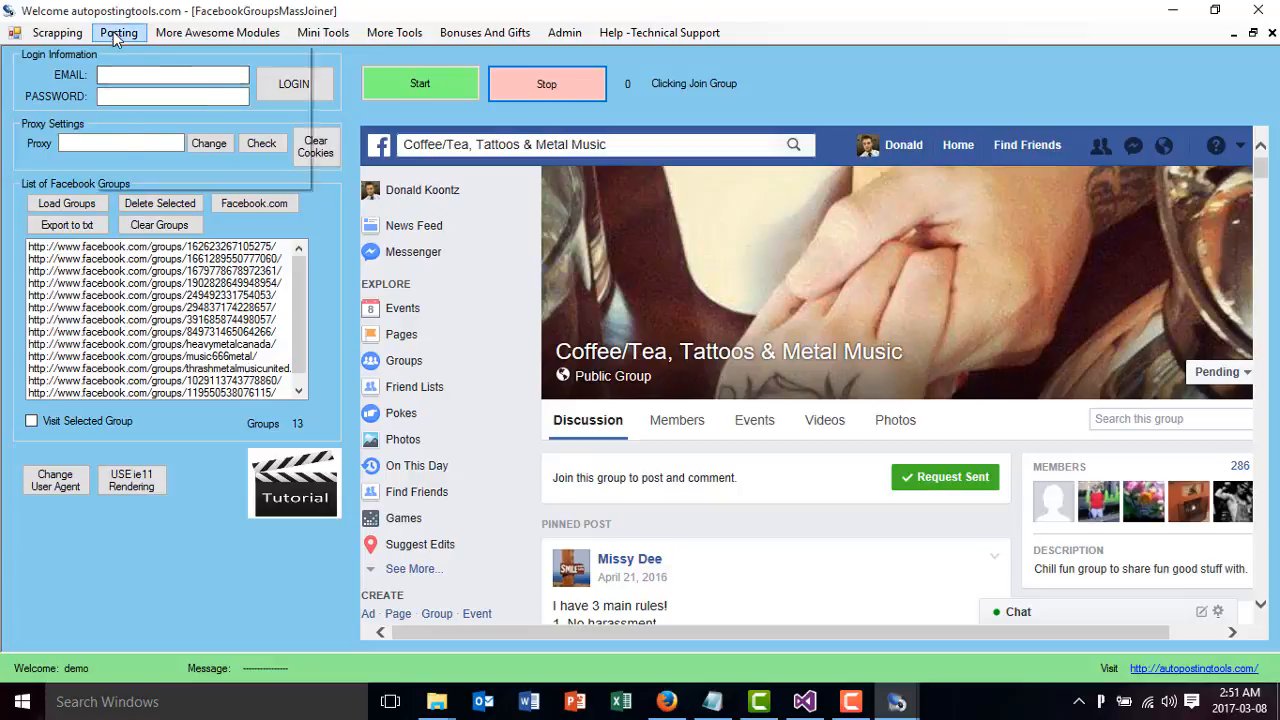
{"action": "left_click", "coordinate": [116, 36]}
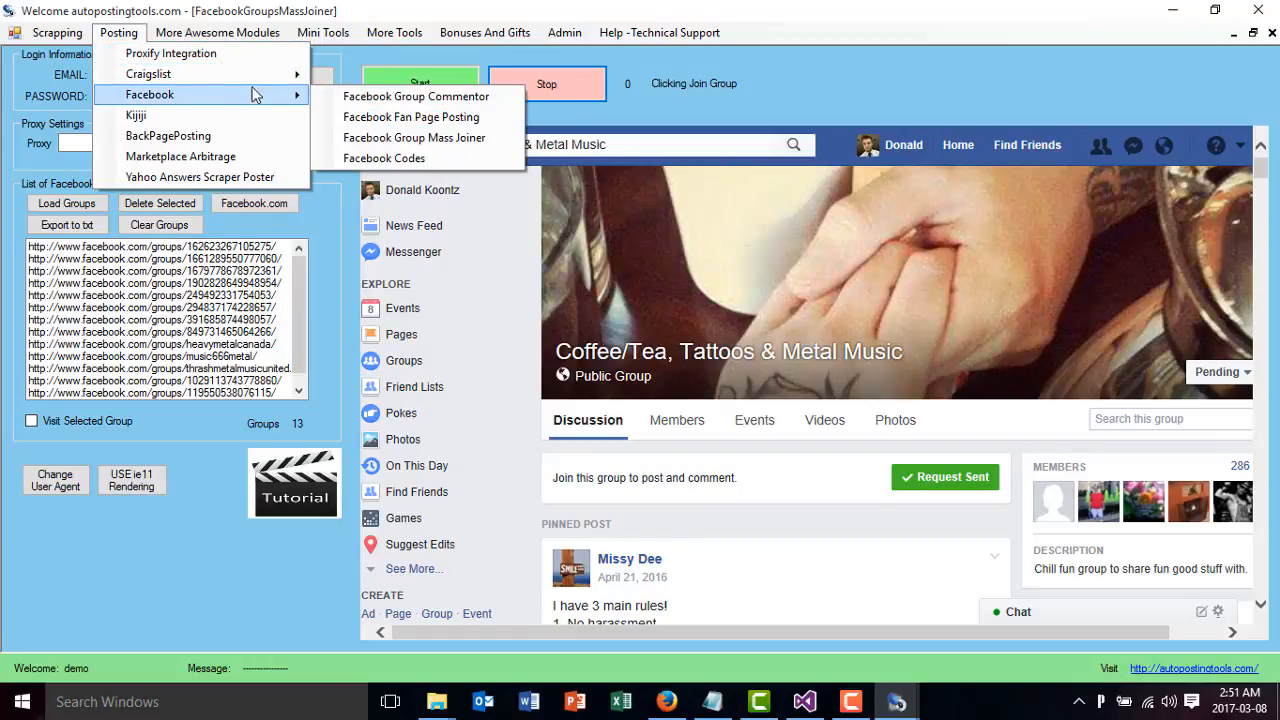
{"action": "mouse_move", "coordinate": [418, 96]}
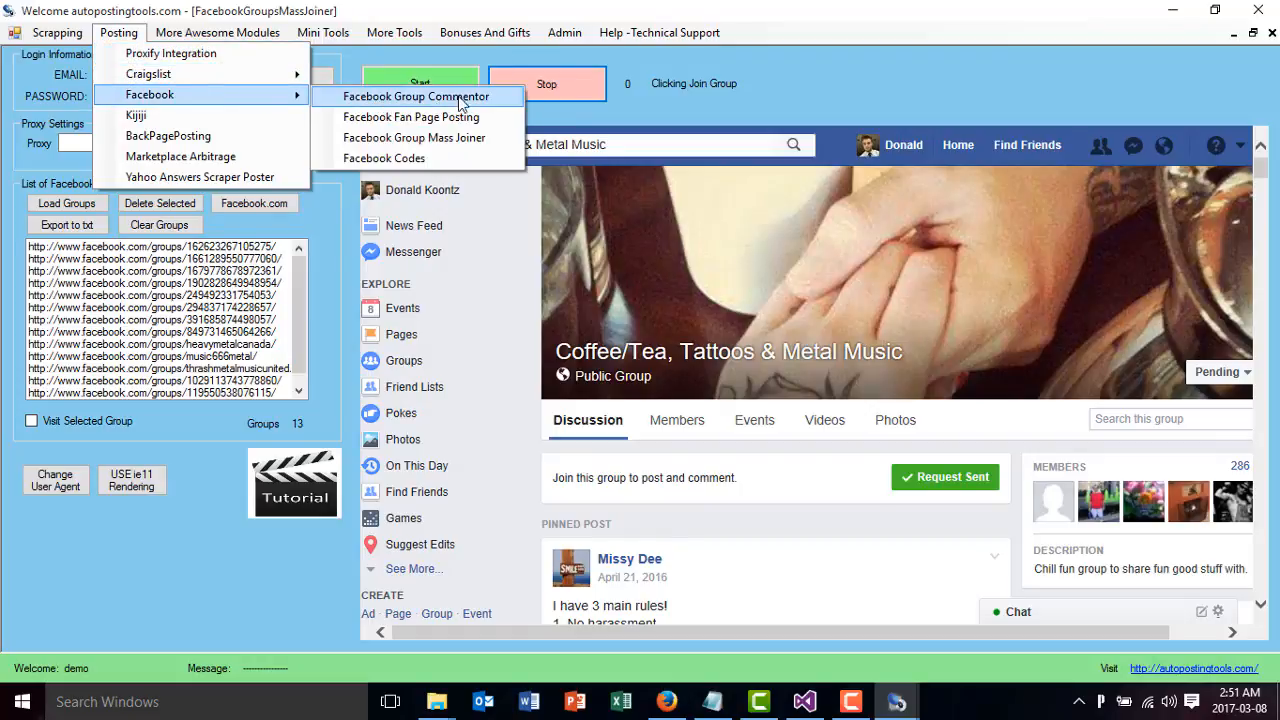
{"action": "left_click", "coordinate": [590, 388]}
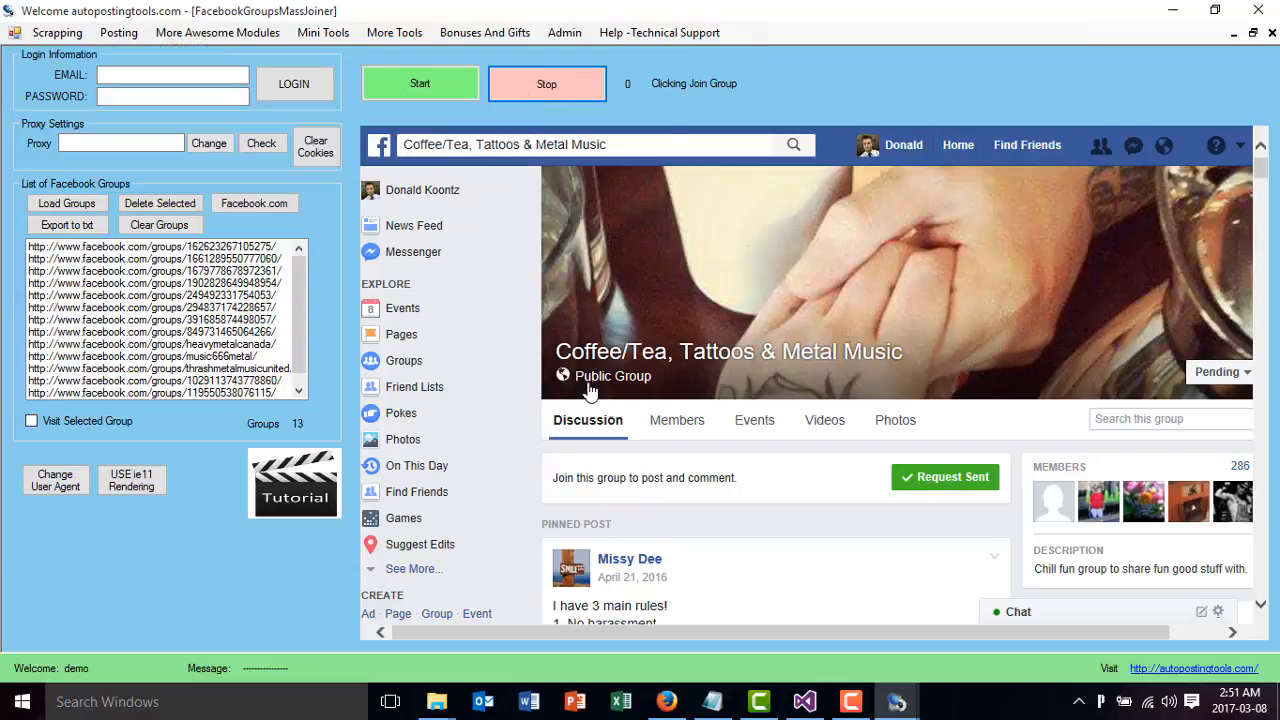
{"action": "mouse_move", "coordinate": [612, 260]}
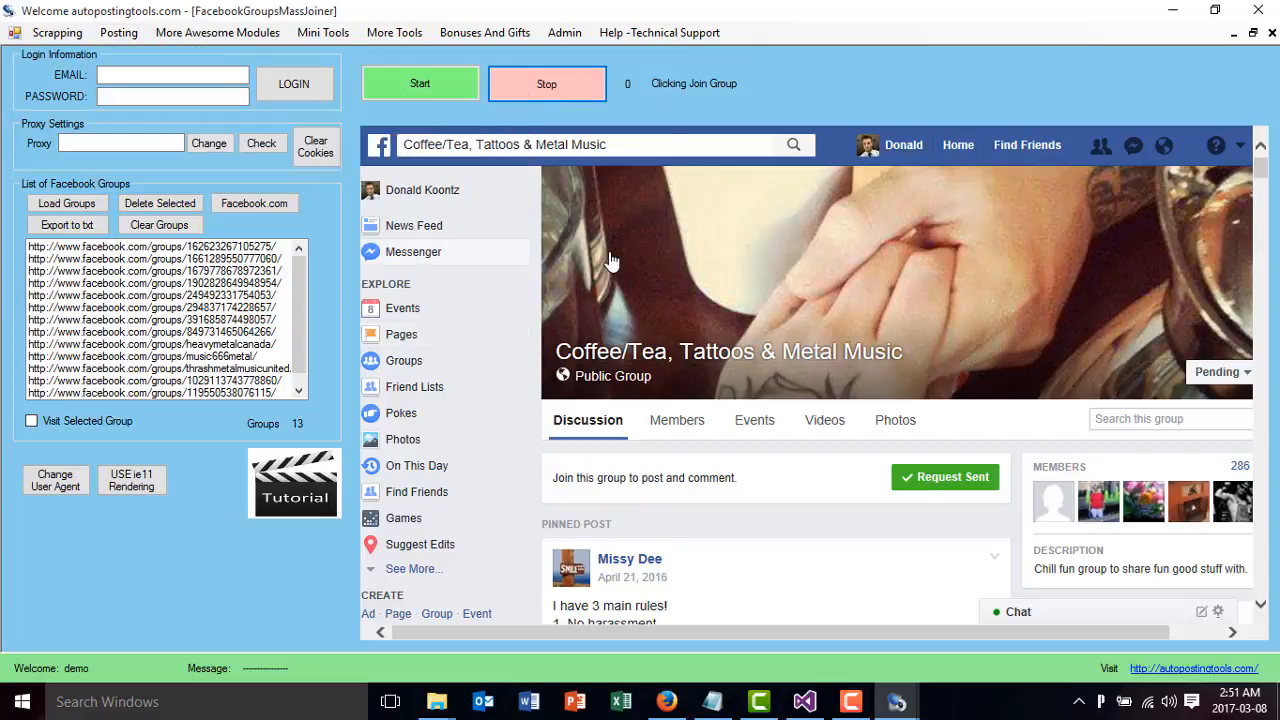
{"action": "mouse_move", "coordinate": [760, 456]}
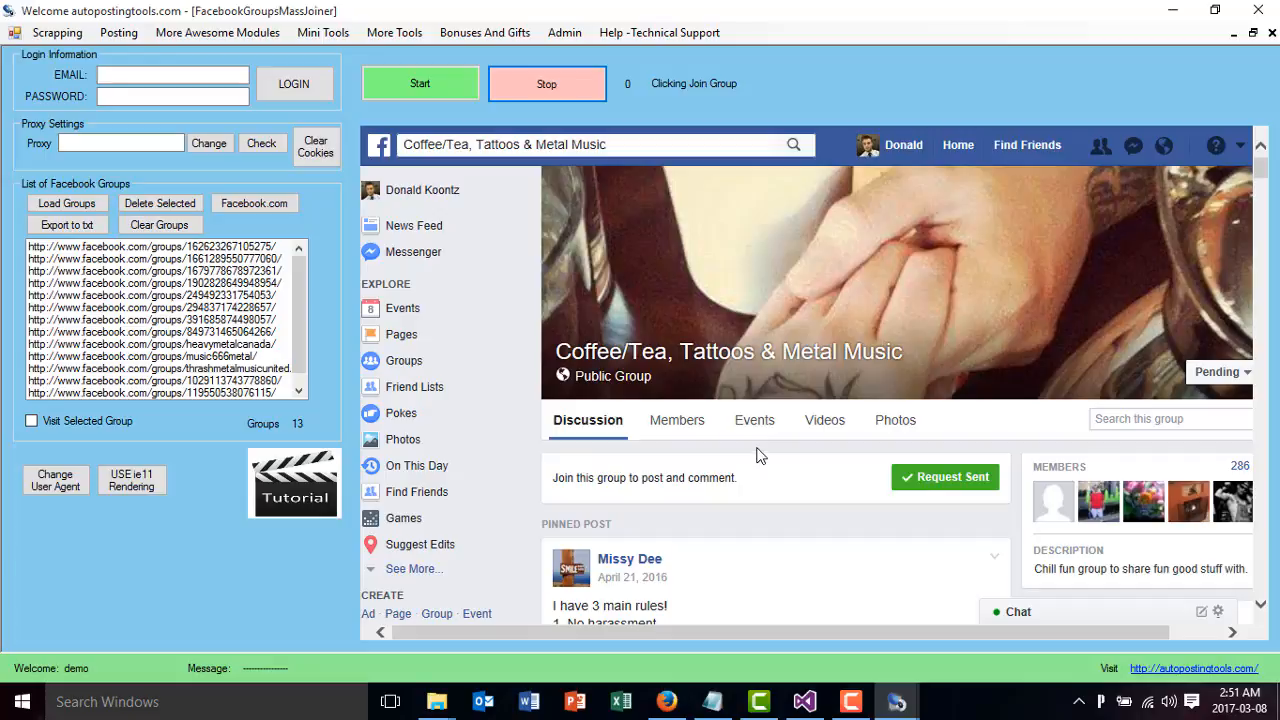
{"action": "mouse_move", "coordinate": [208, 544]}
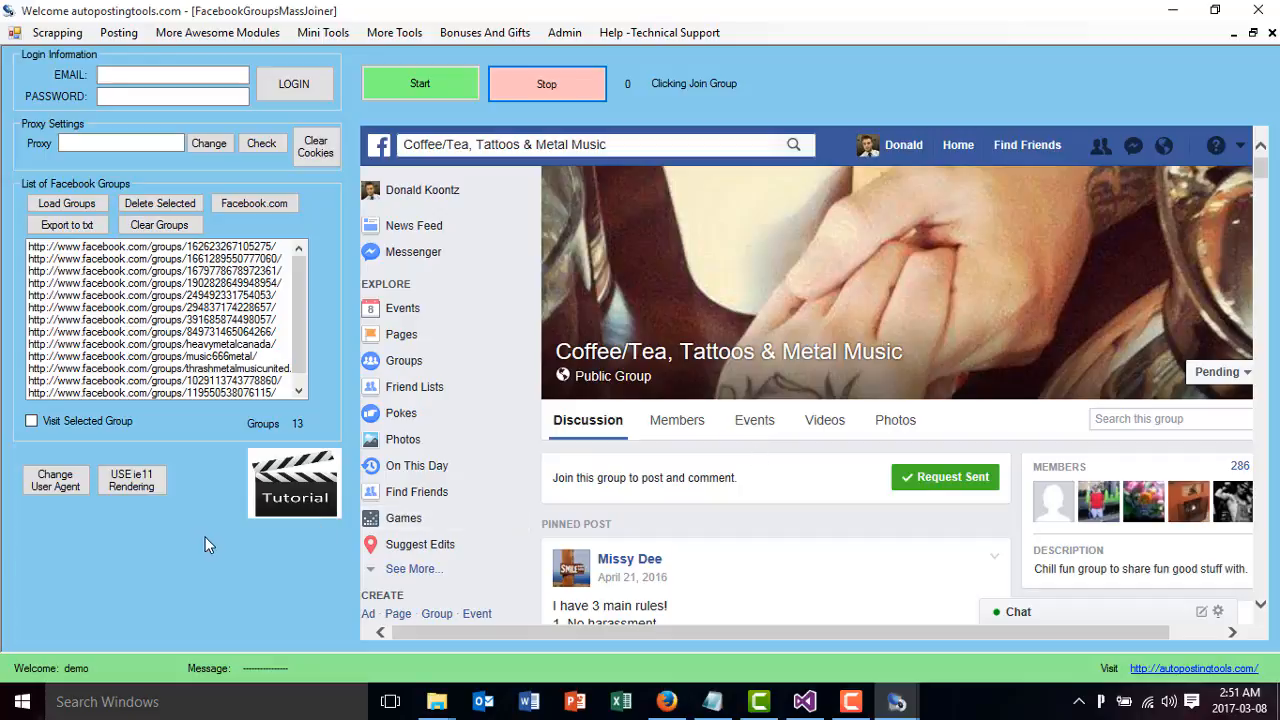